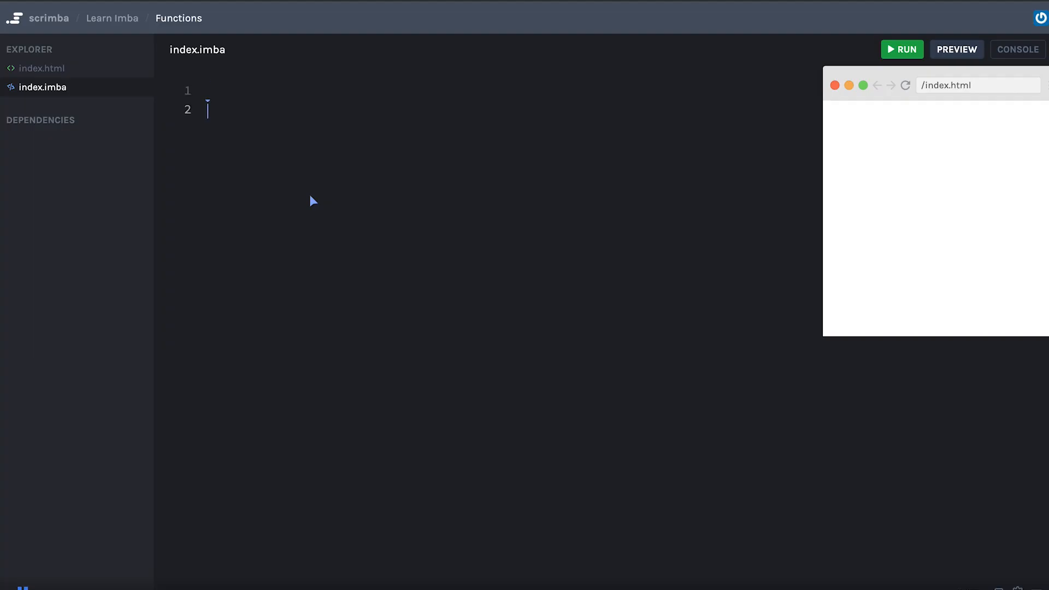
Define createHabit returning {name: "Exercise", done: false}.
type("def")
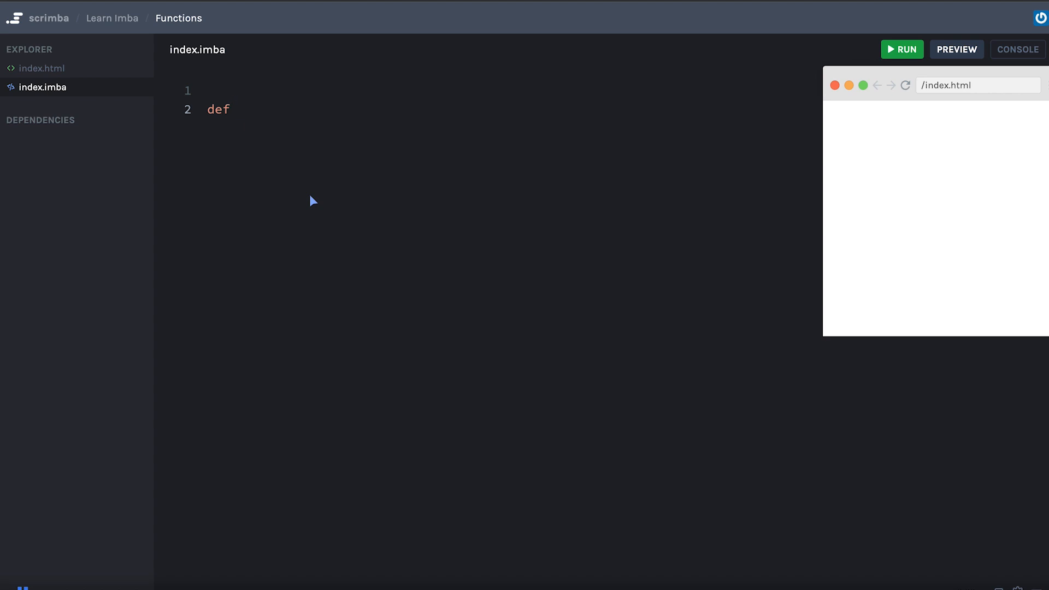
type("createHabit")
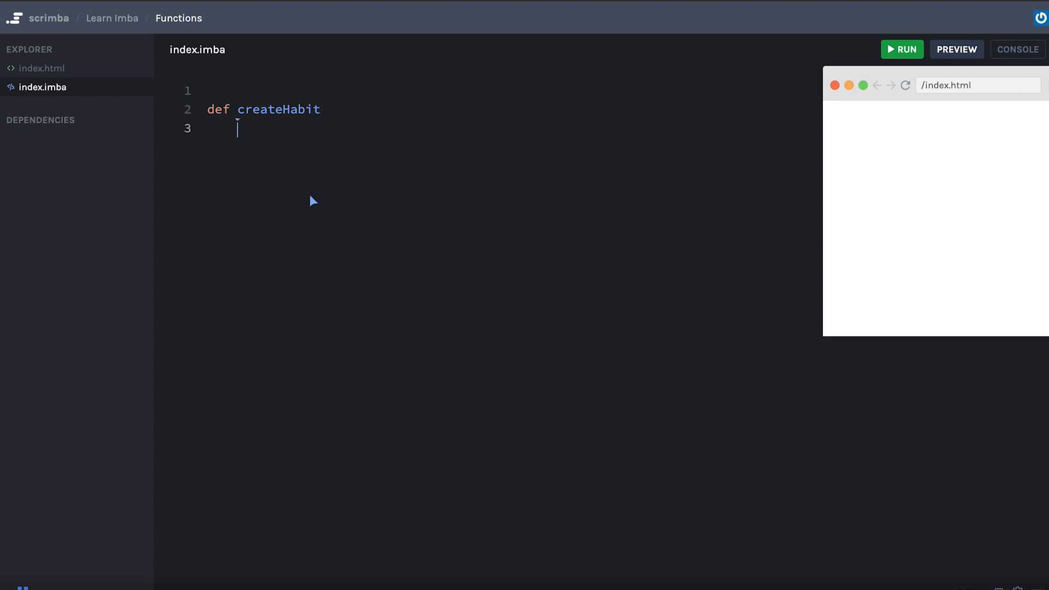
type("return {}")
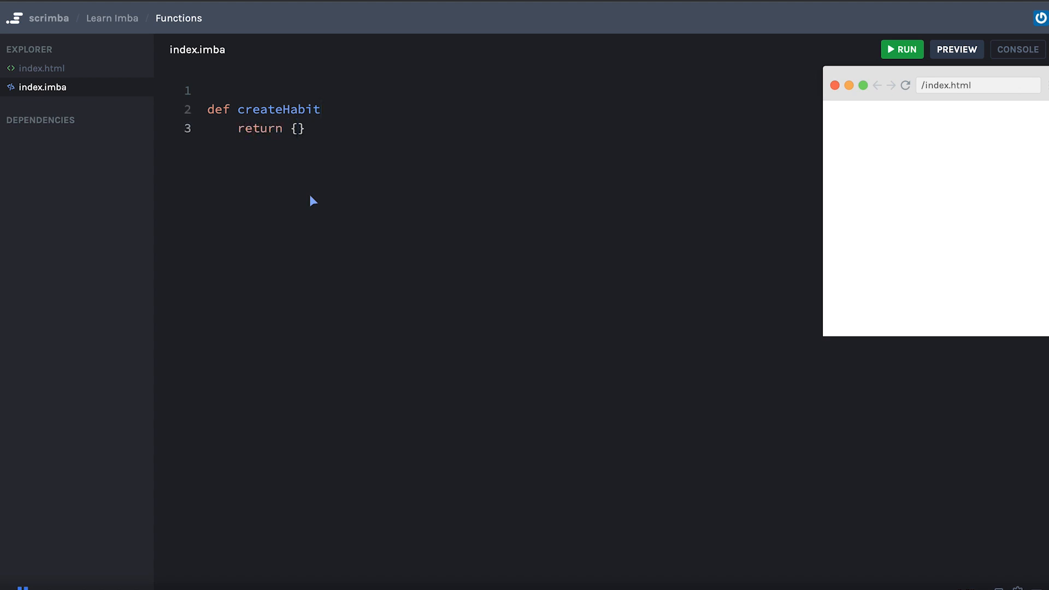
type("name: \"\"")
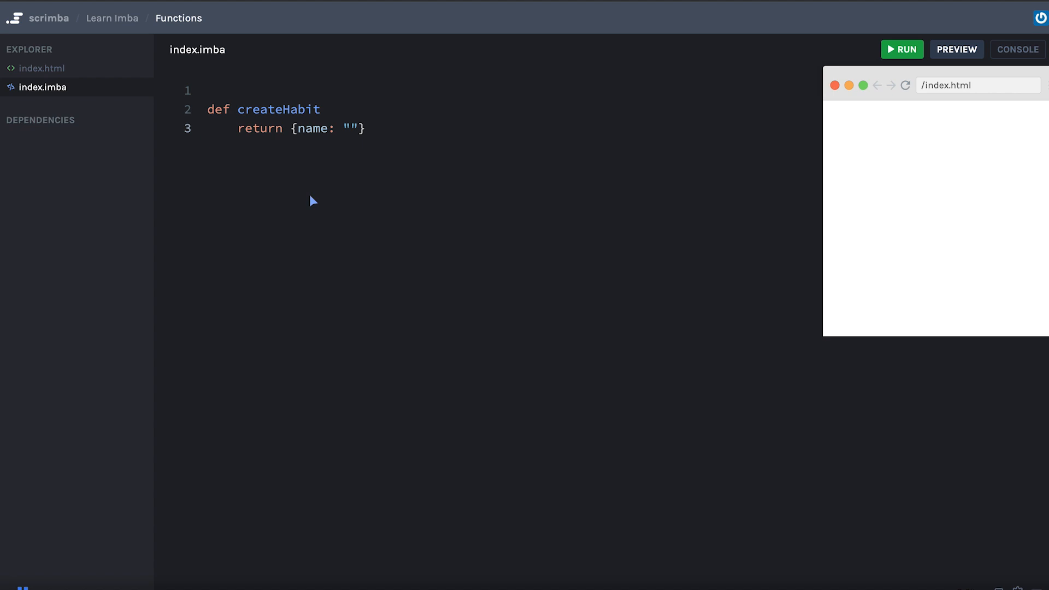
type("Exe")
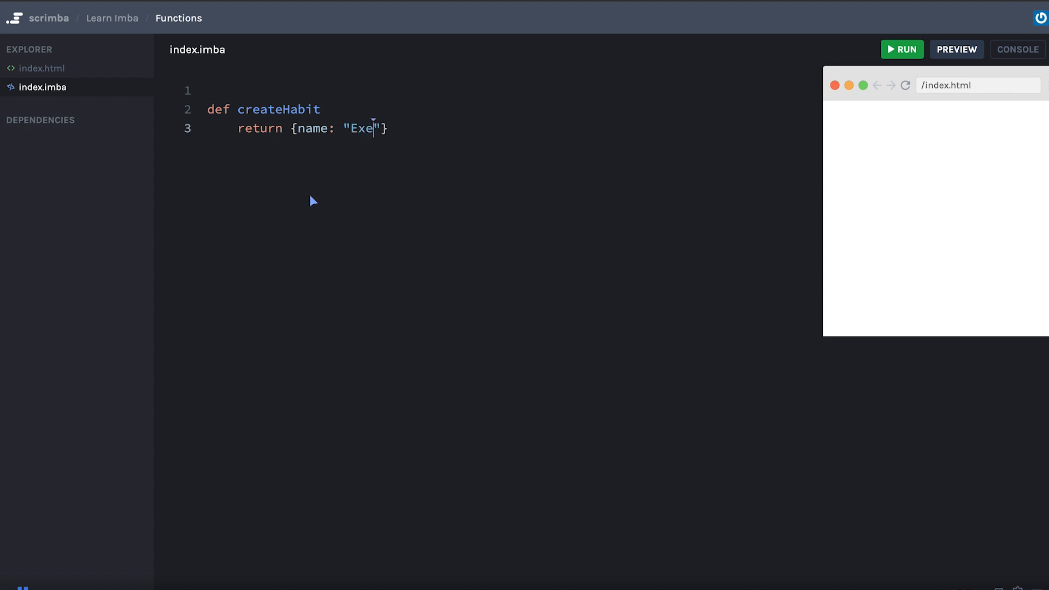
type("rcise")
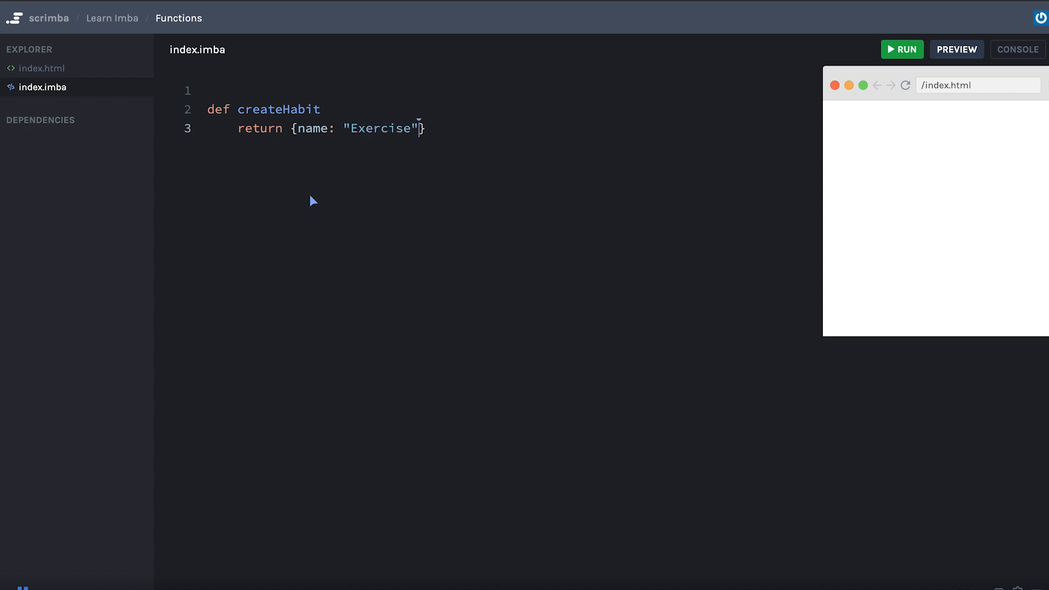
type(", don")
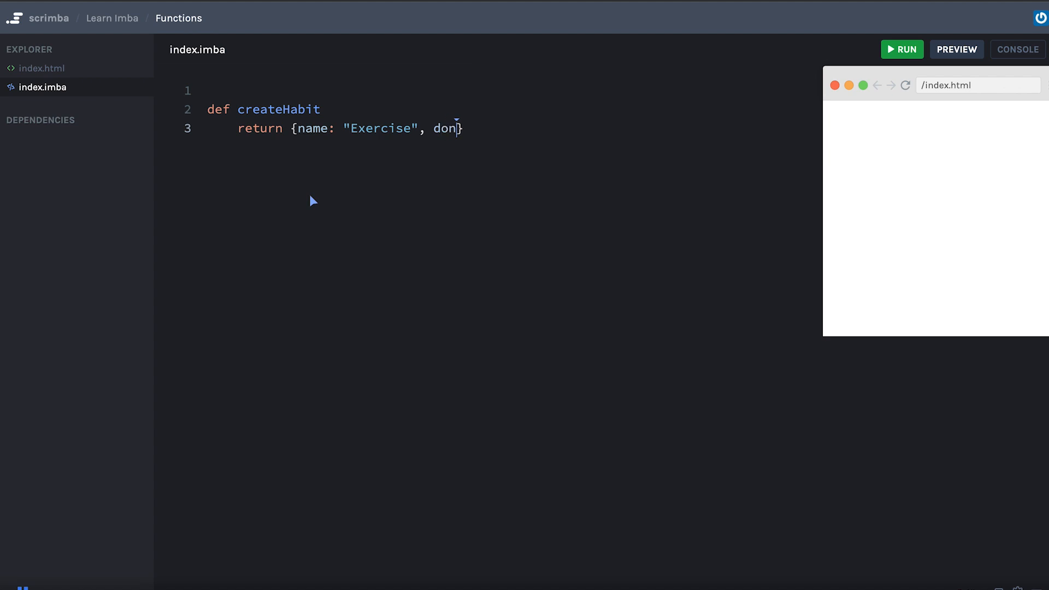
type("e:")
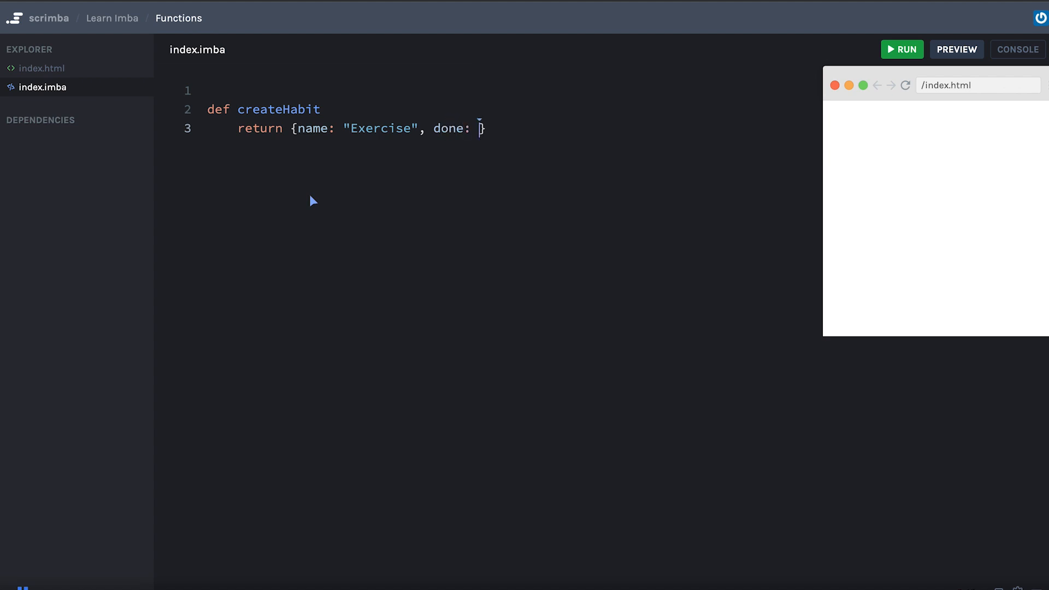
type("false")
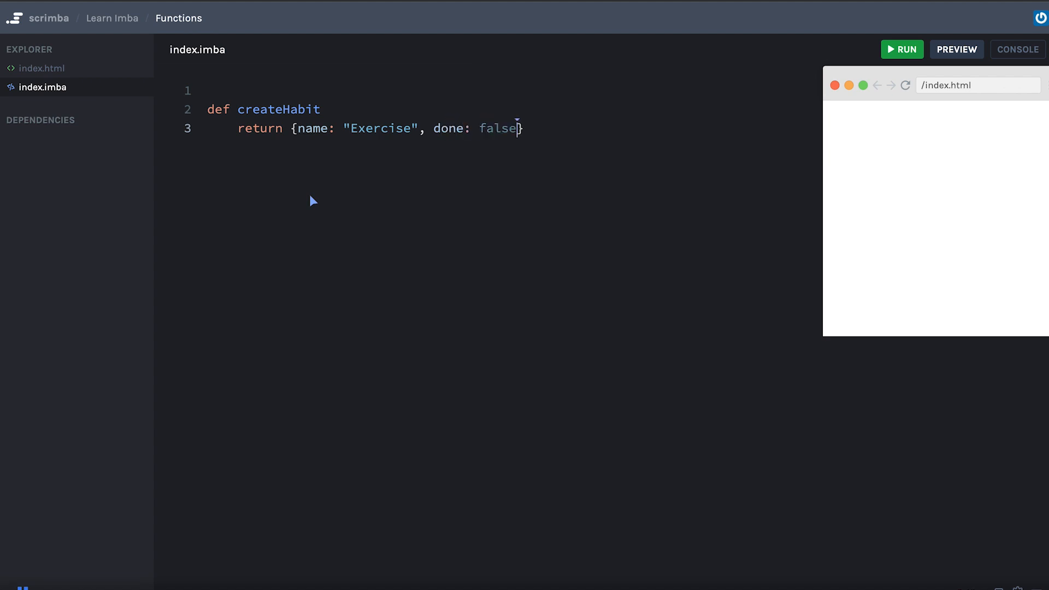
On a new line below the function, log createHabit().
key("Enter")
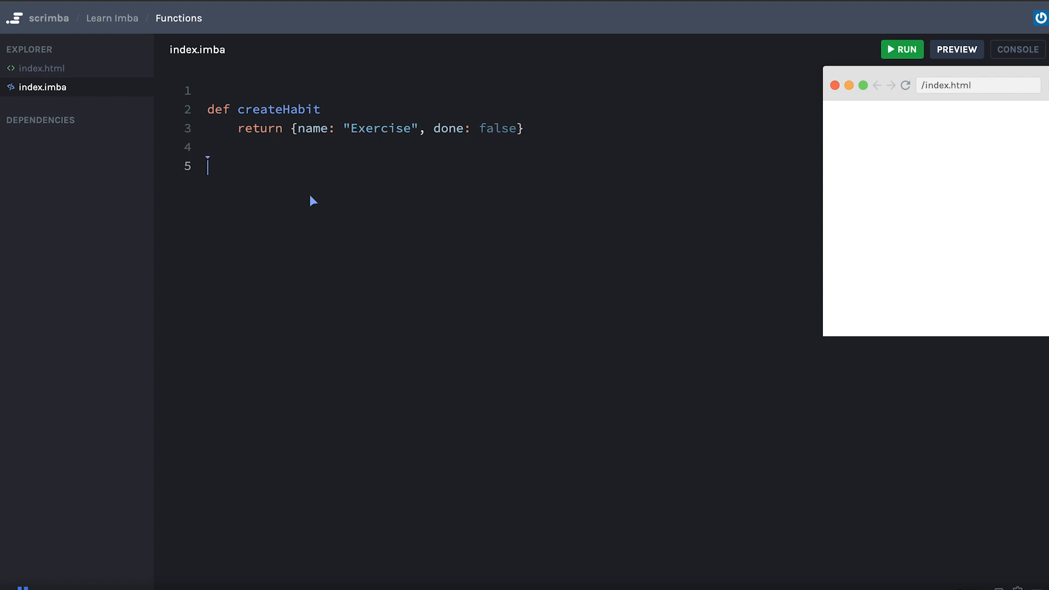
type("console.l")
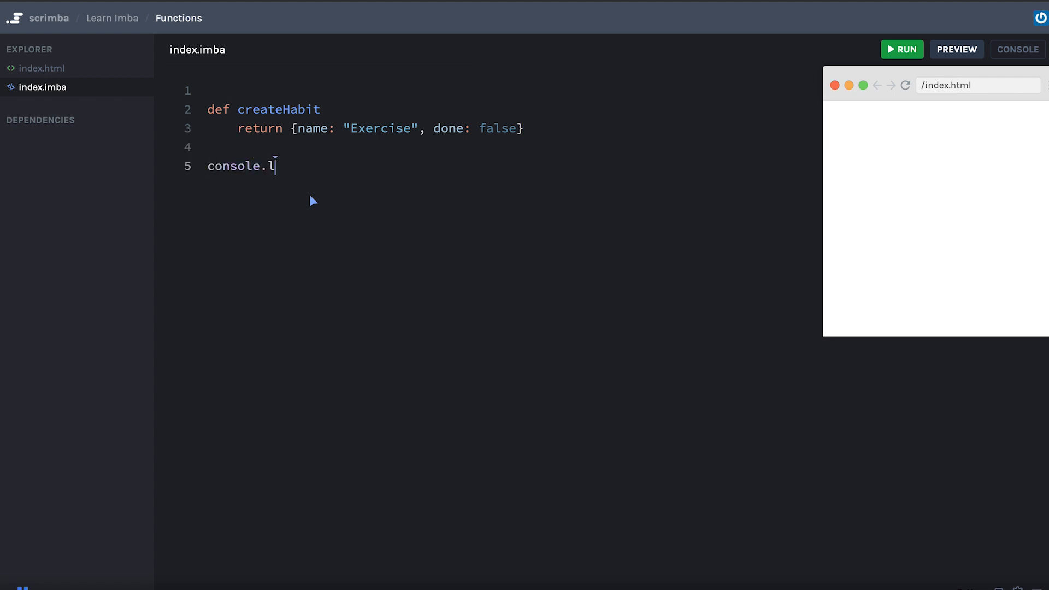
type("og createHabit")
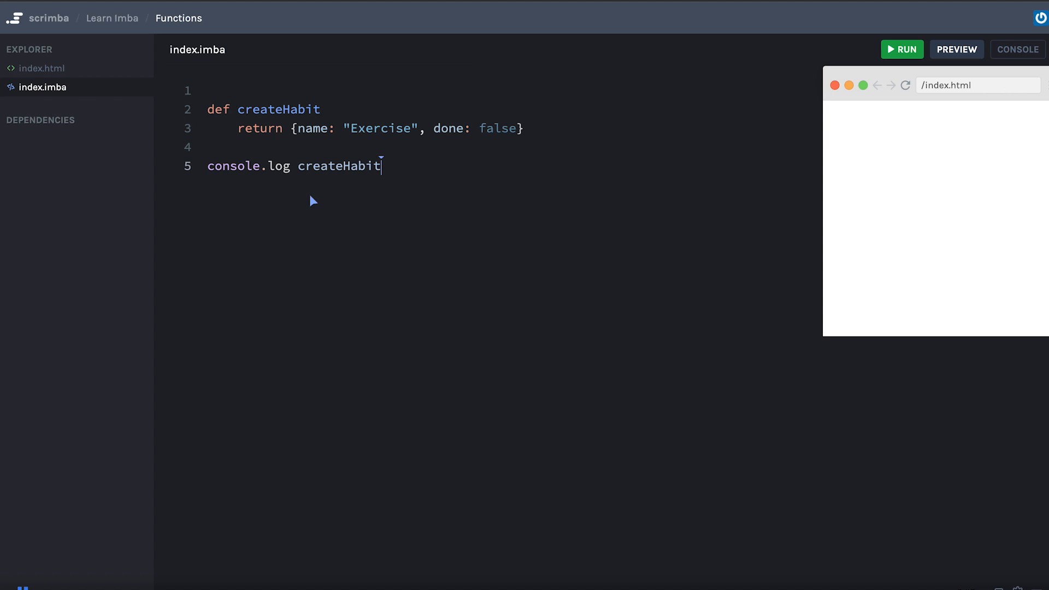
type("()")
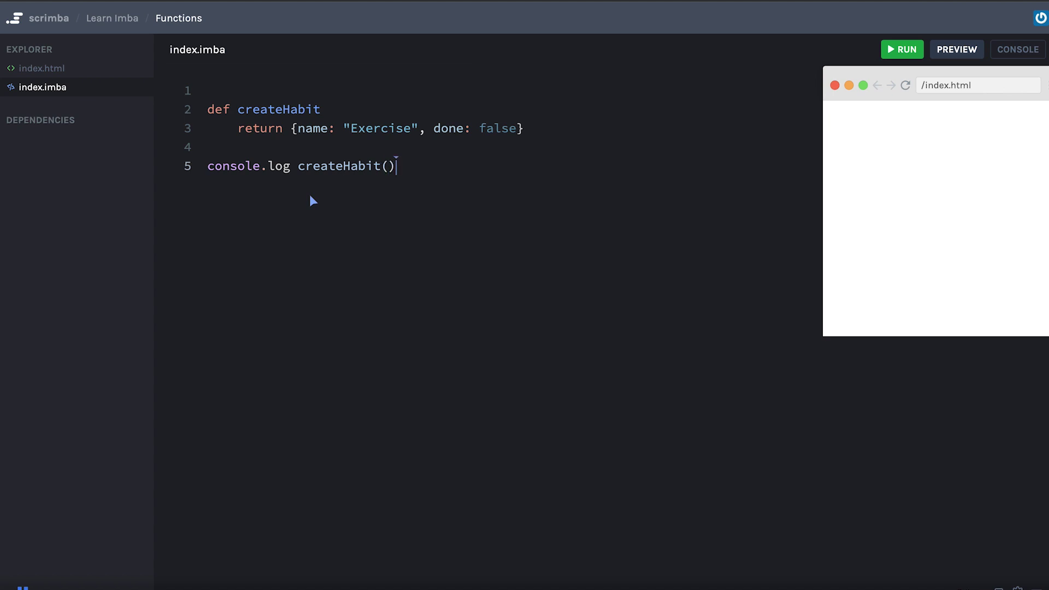
left_click(901, 49)
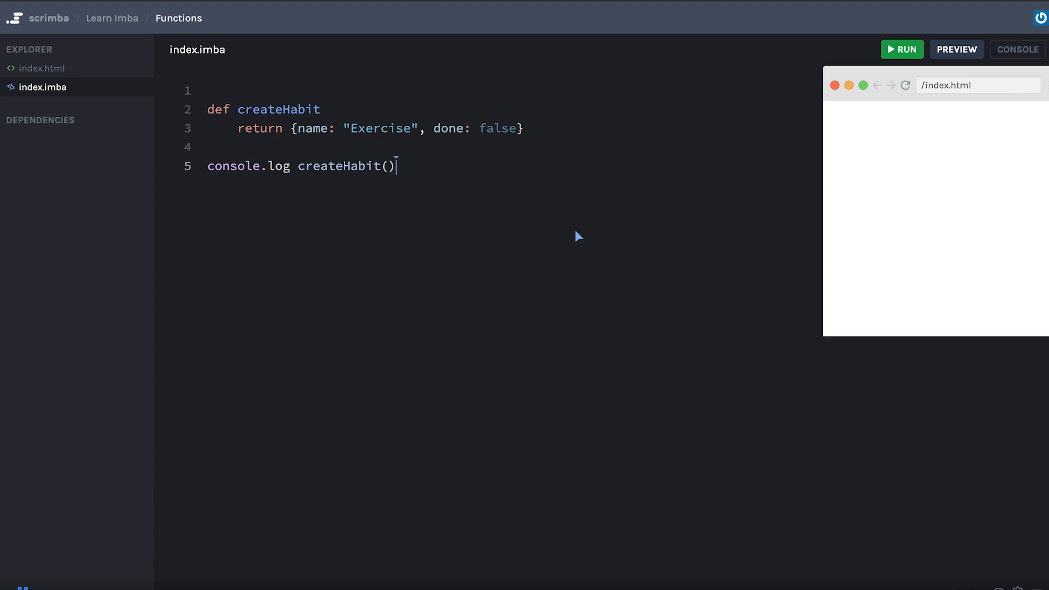
key("Backspace")
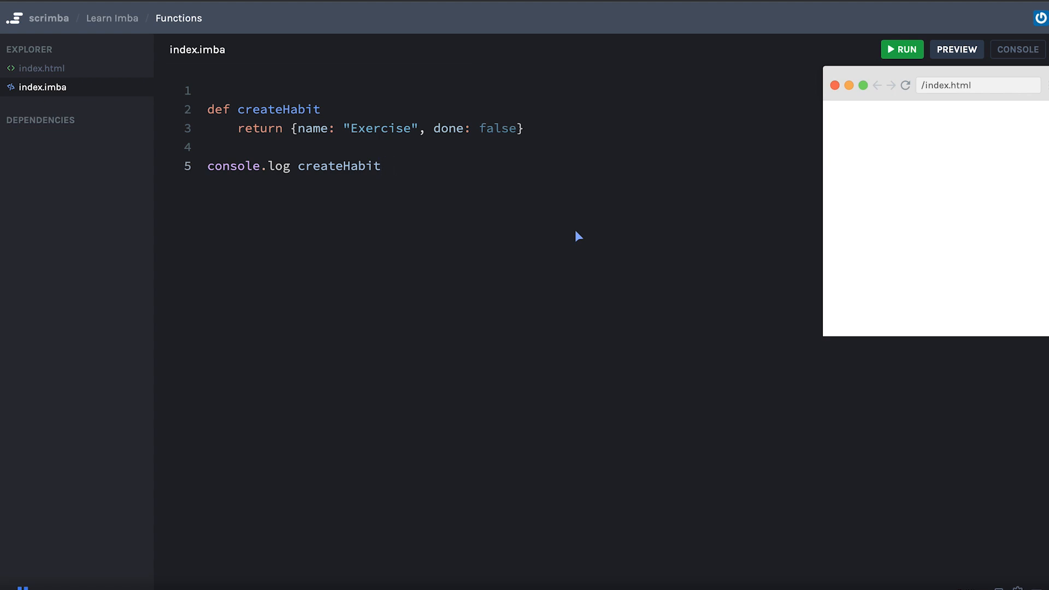
type("!")
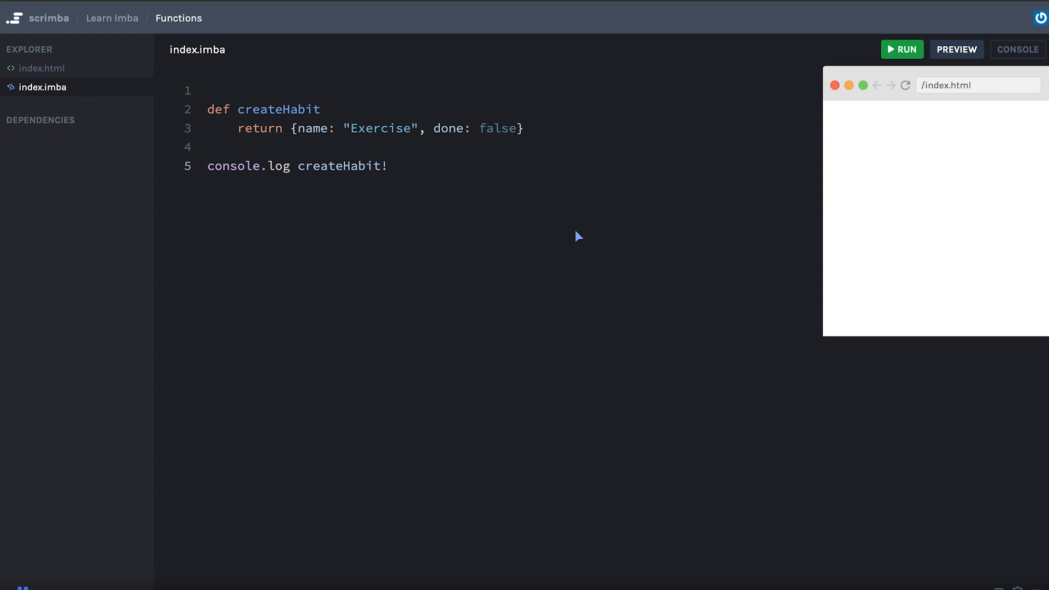
left_click(902, 49)
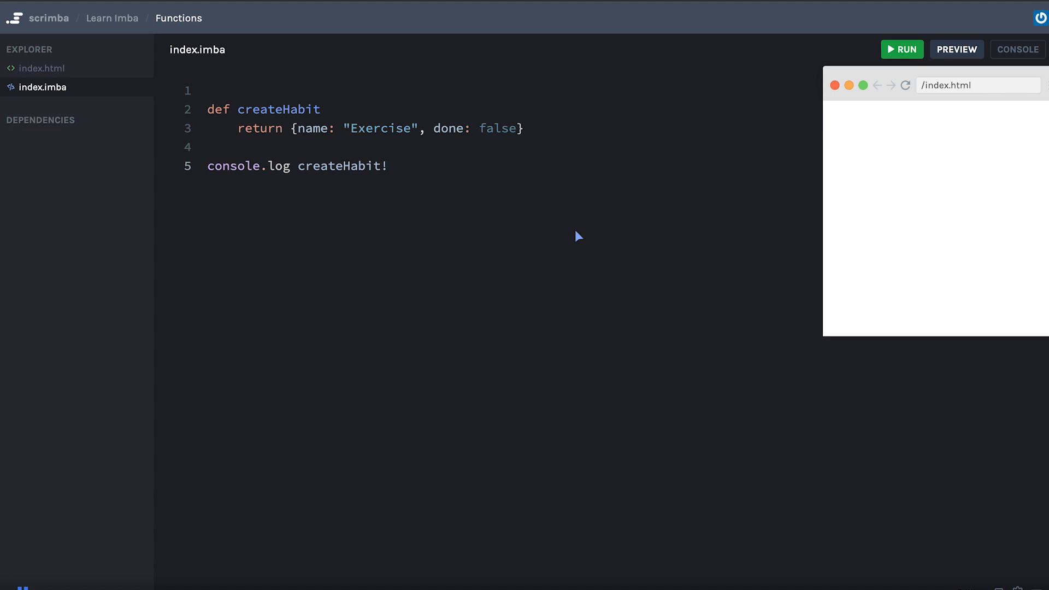
type("()")
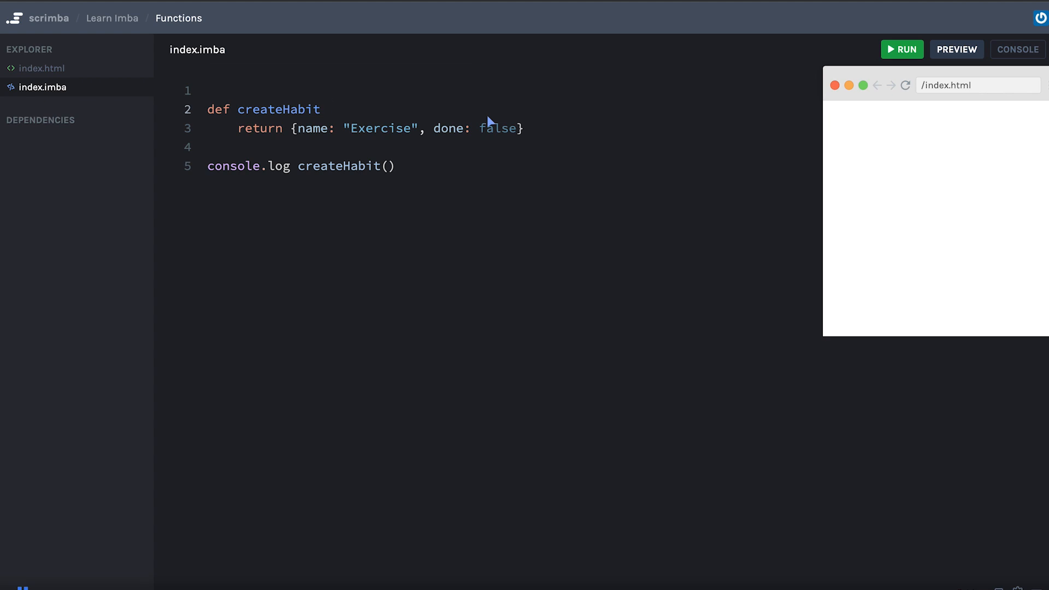
Give createHabit parameters name and done = false, return them, and log createHabit("Clean Up").
type("n")
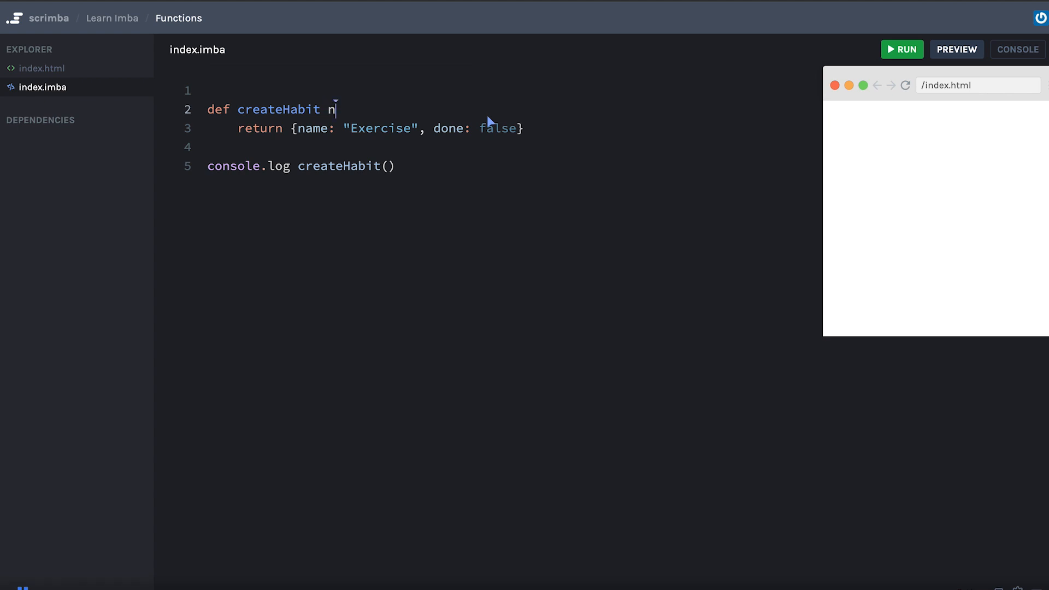
type("ame,")
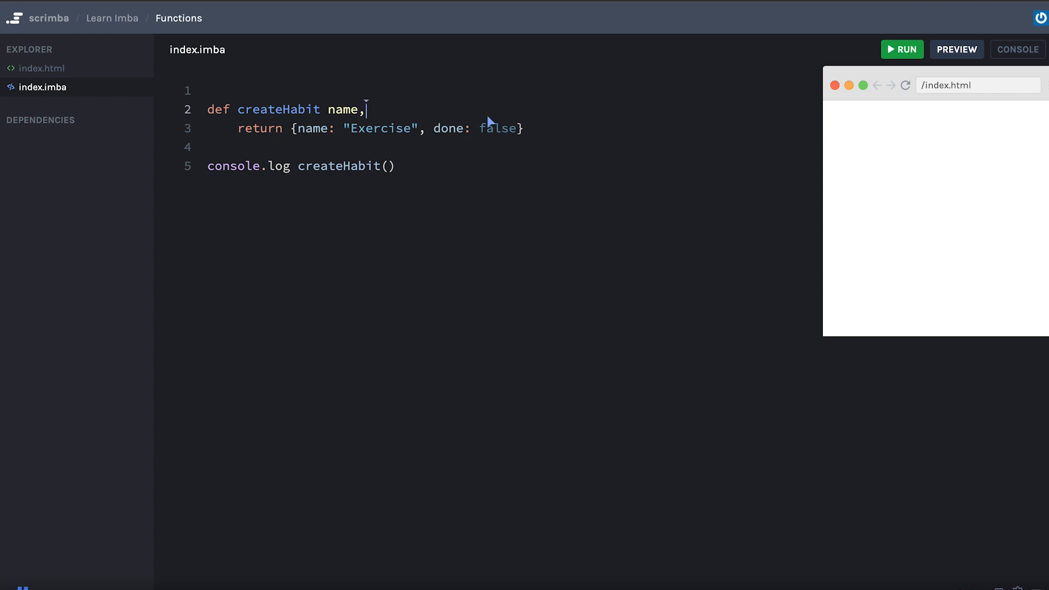
type("do")
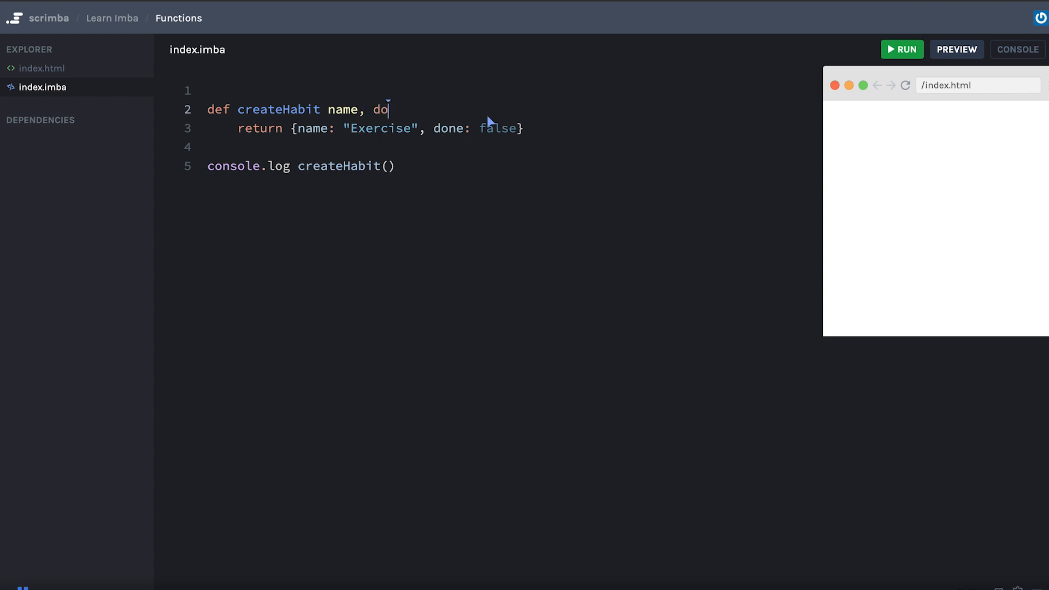
type("ne")
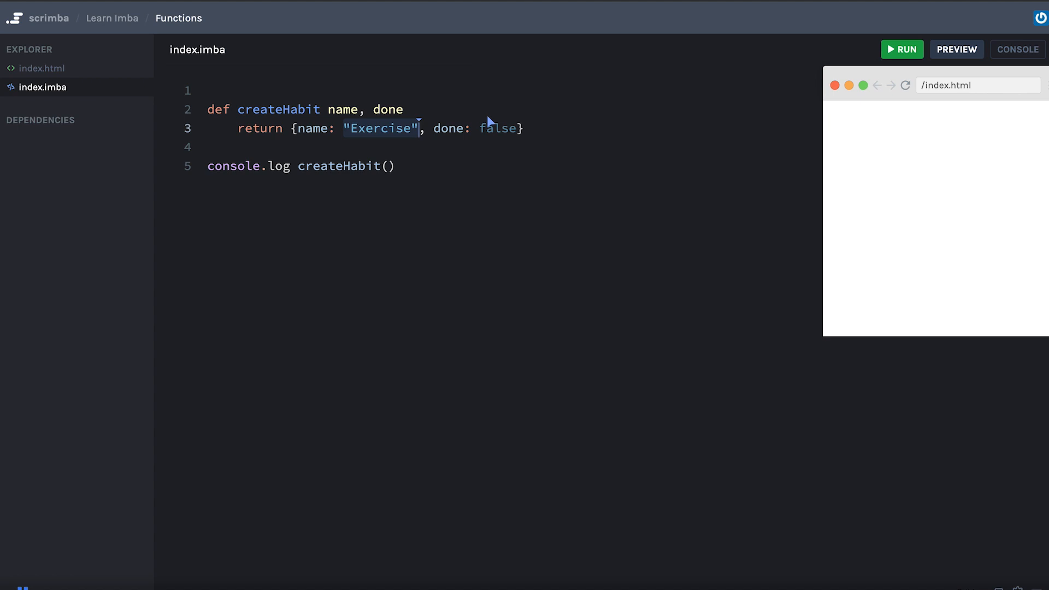
type("name")
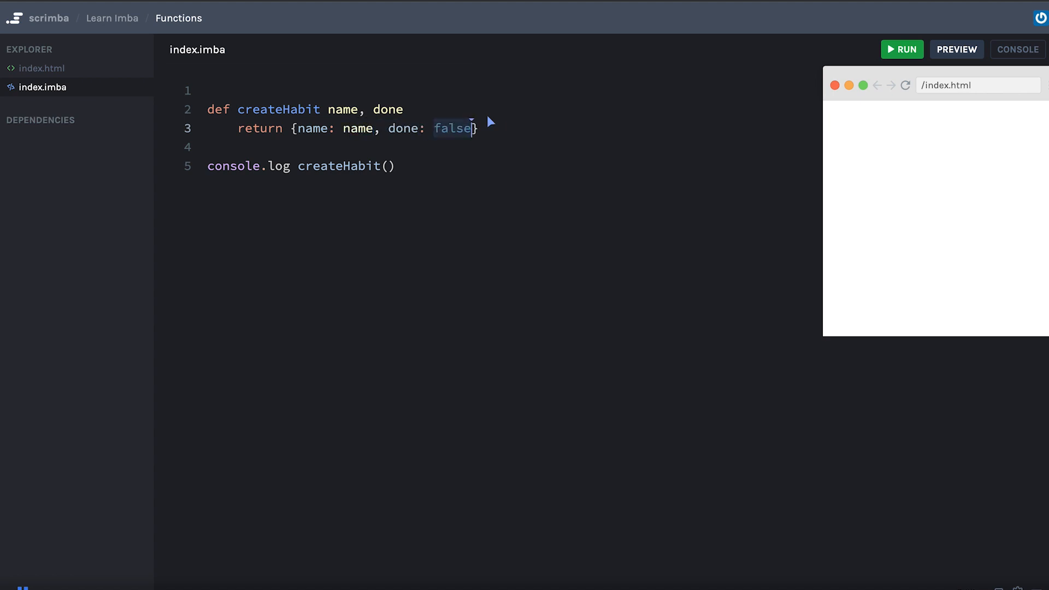
type("done")
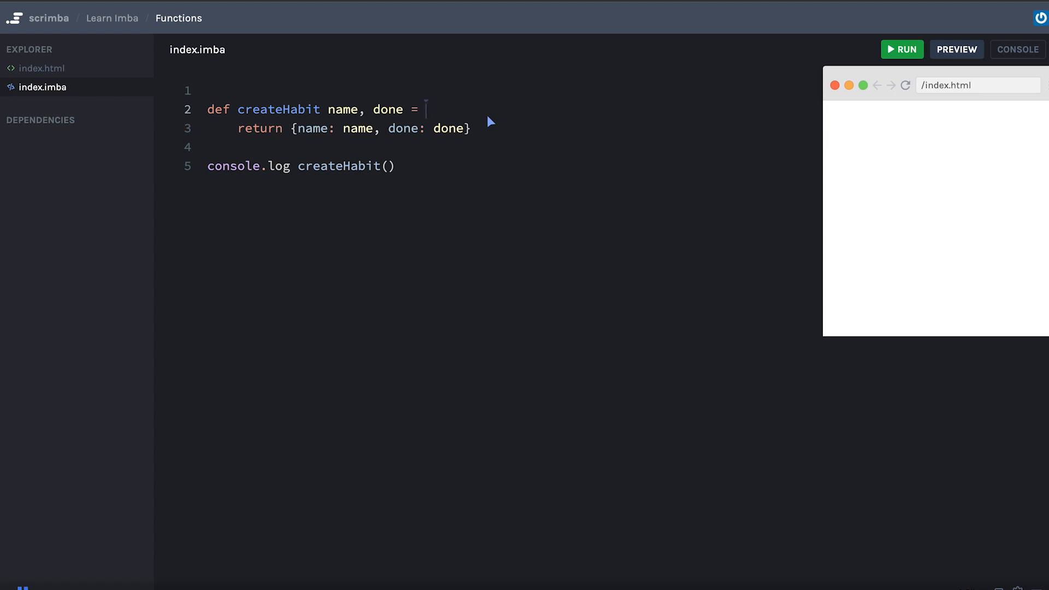
type("false")
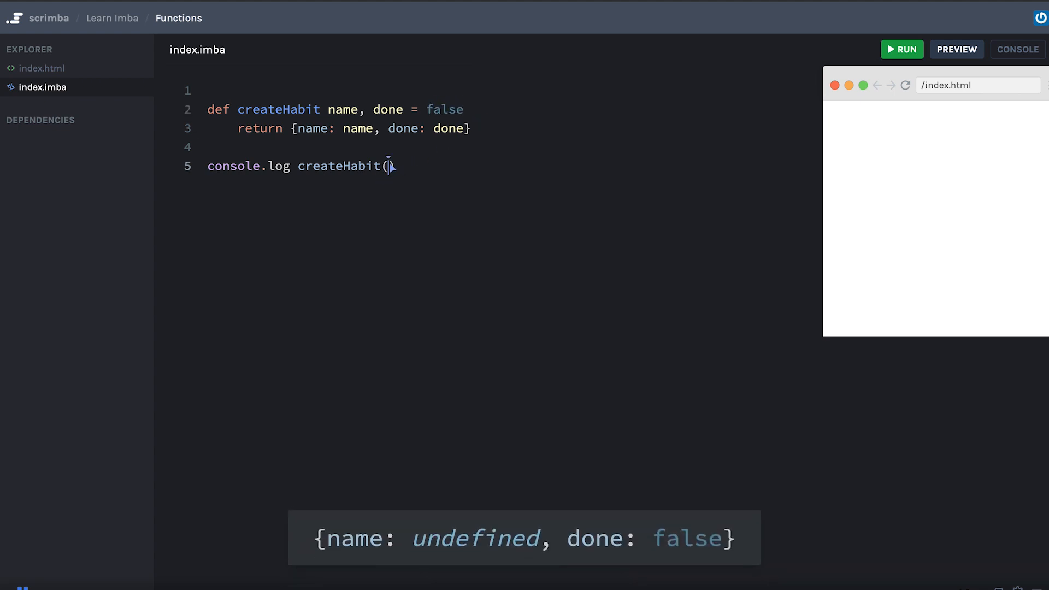
type("\"Clean\"")
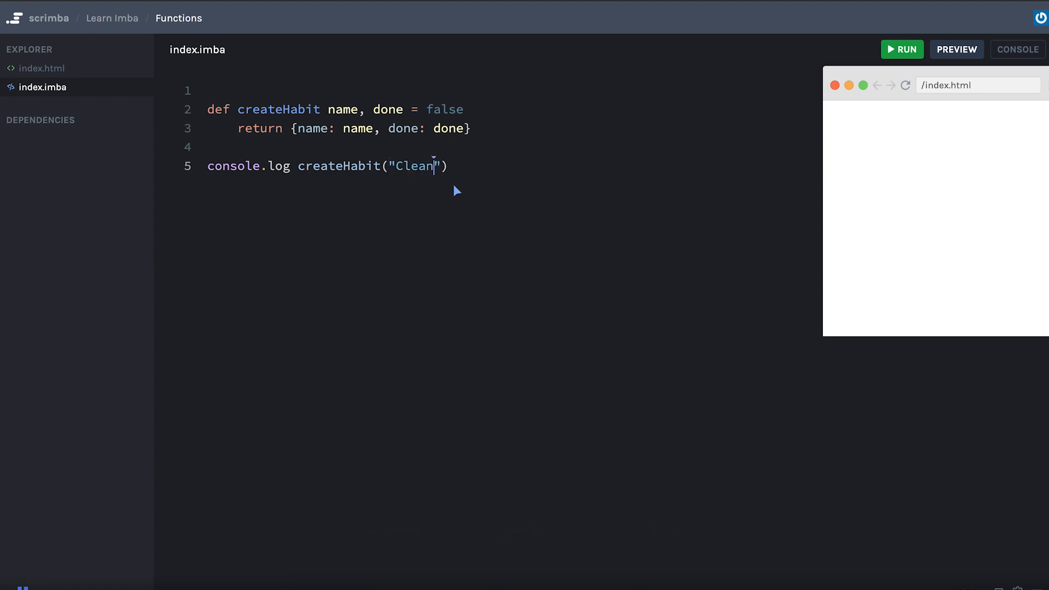
type("Up")
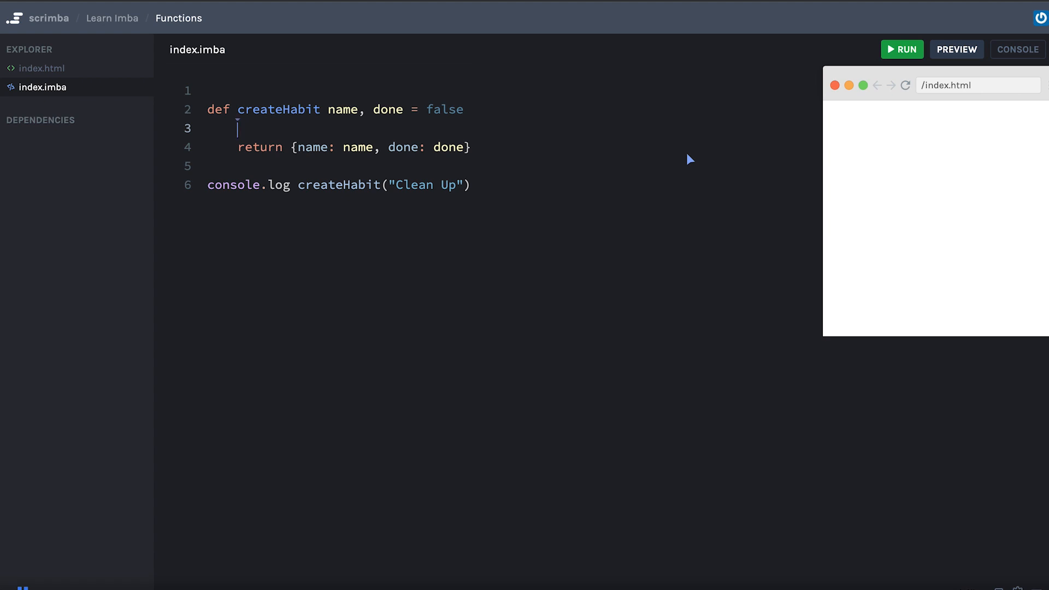
Store Date.now! in a timestamp constant and return it as a createdAt field.
type("const")
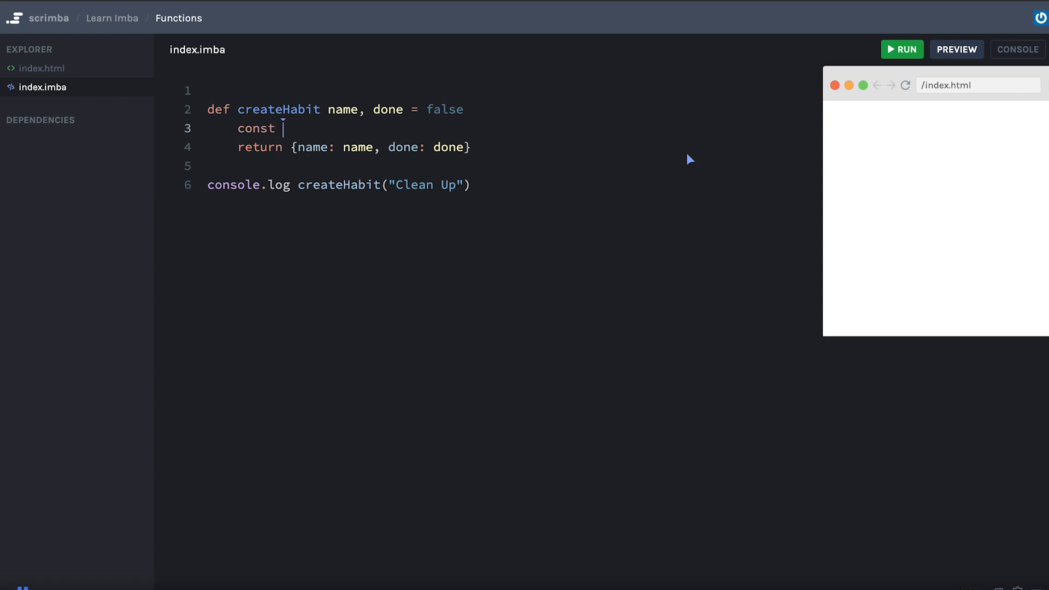
type("timestamp = Date")
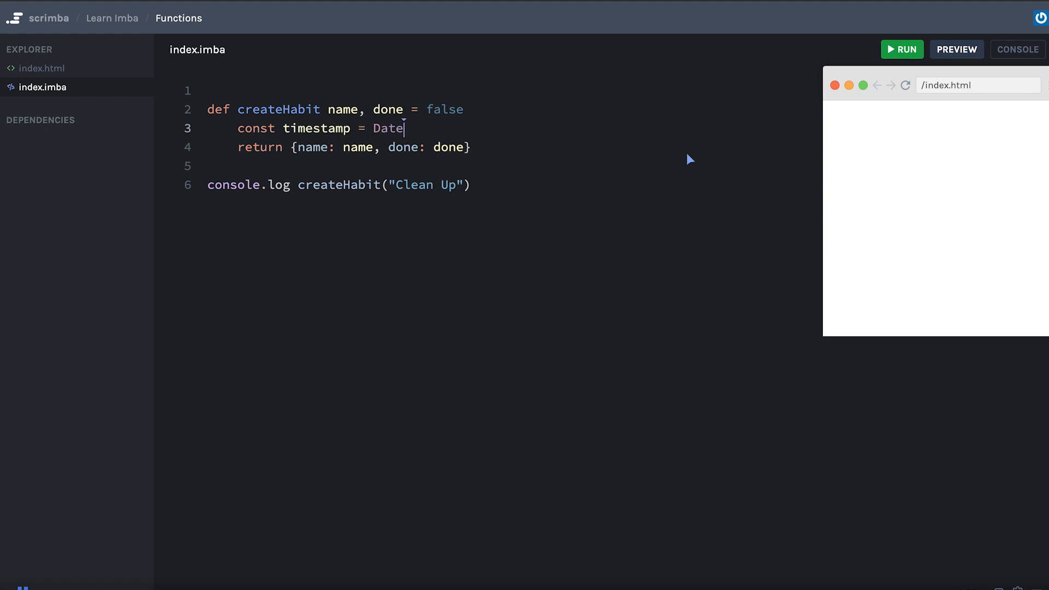
type(".now()")
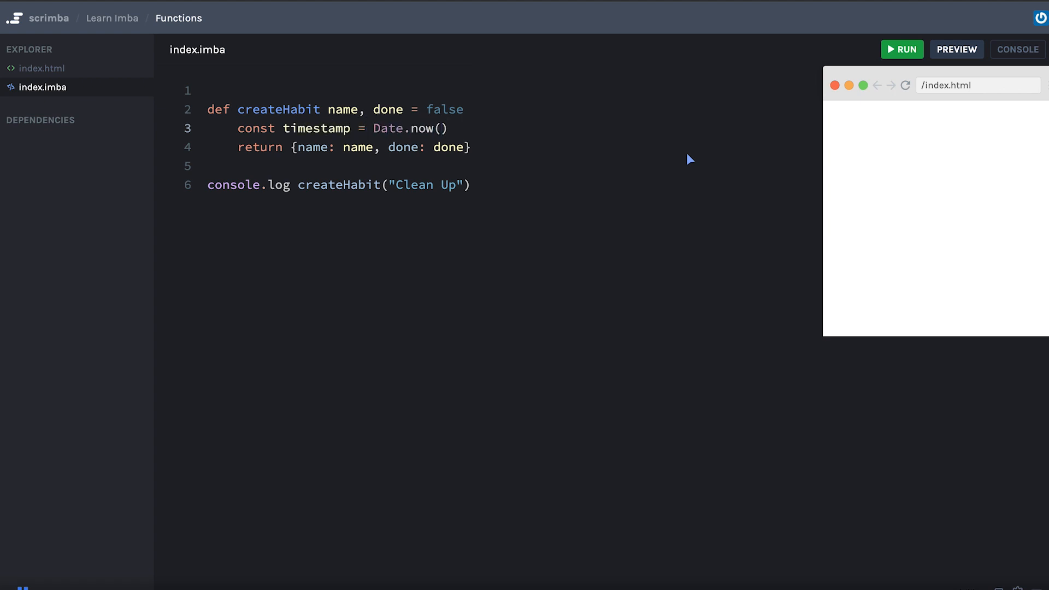
type("!")
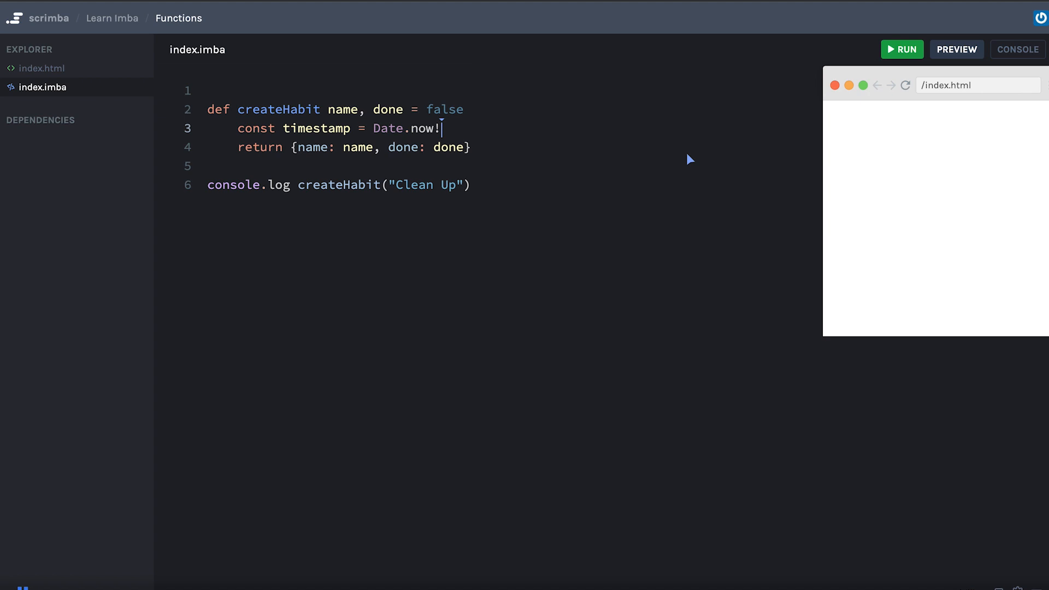
left_click(463, 147)
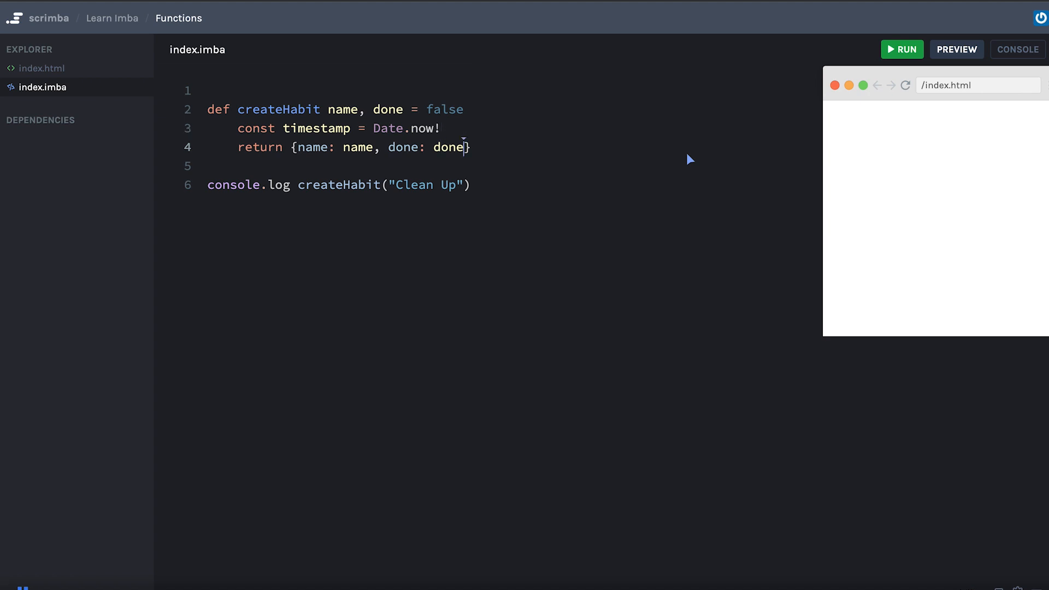
type(", created")
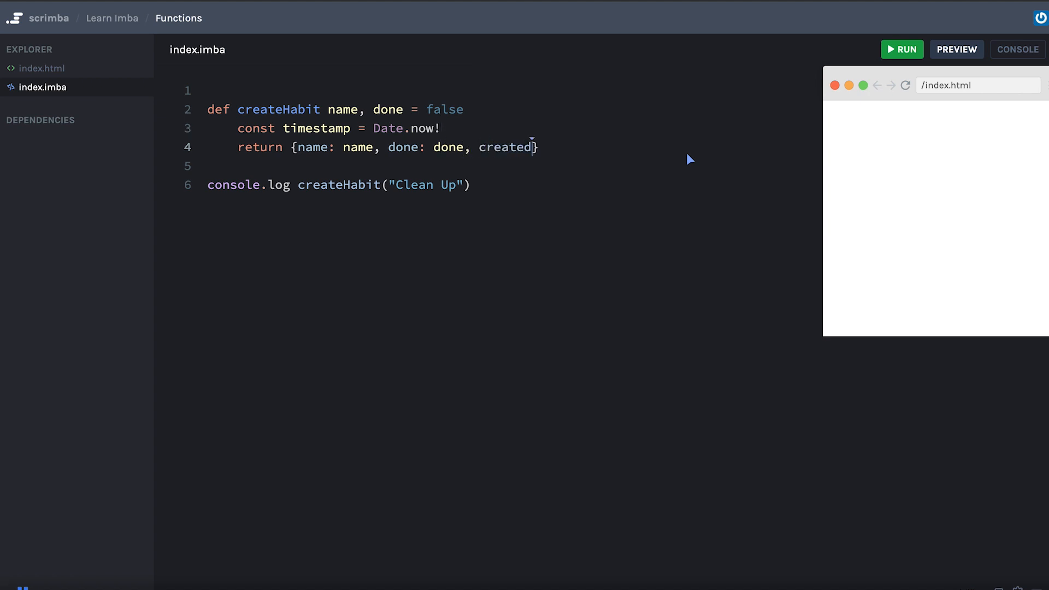
type("At: timestamp")
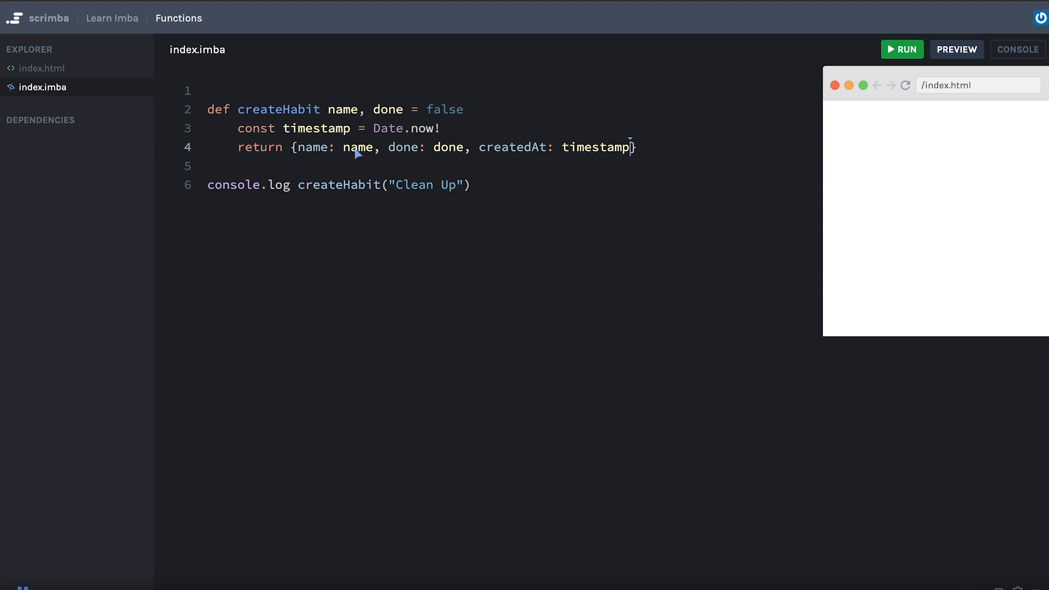
mouse_move(241, 154)
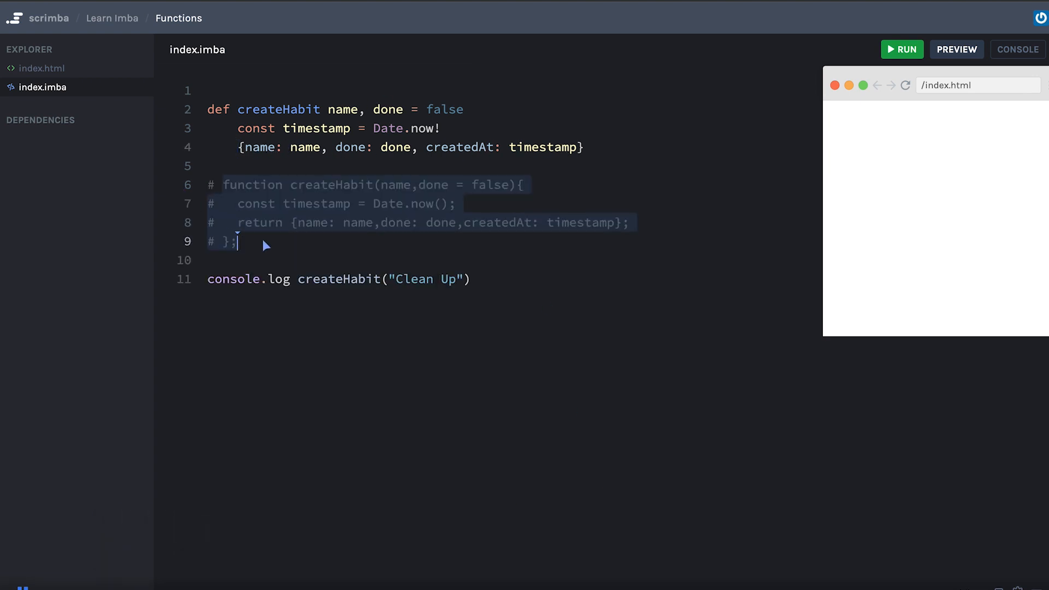
Deselect the pasted commented JavaScript version of createHabit.
left_click(237, 242)
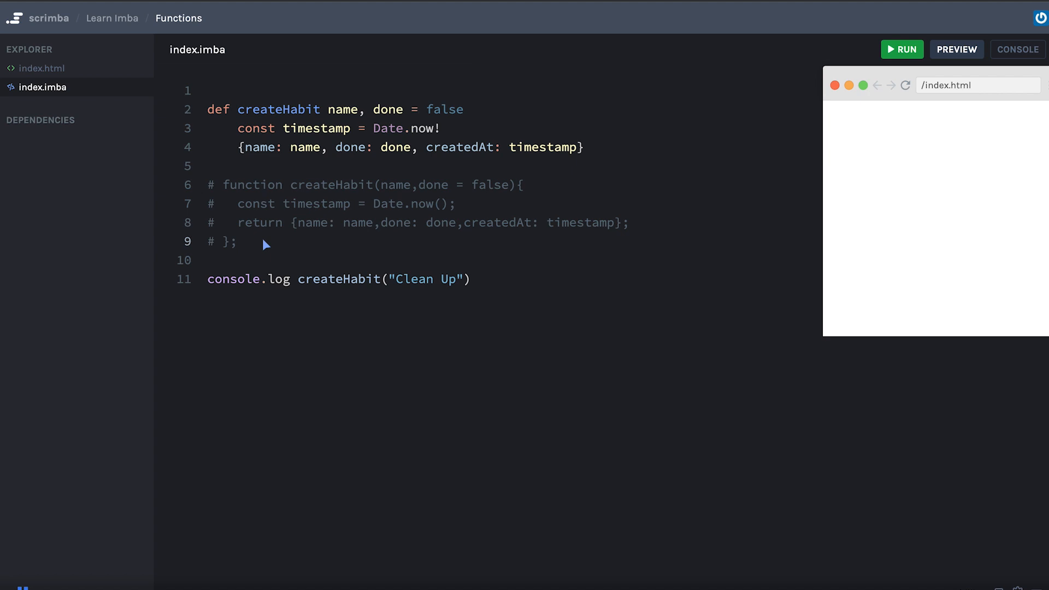
mouse_move(266, 131)
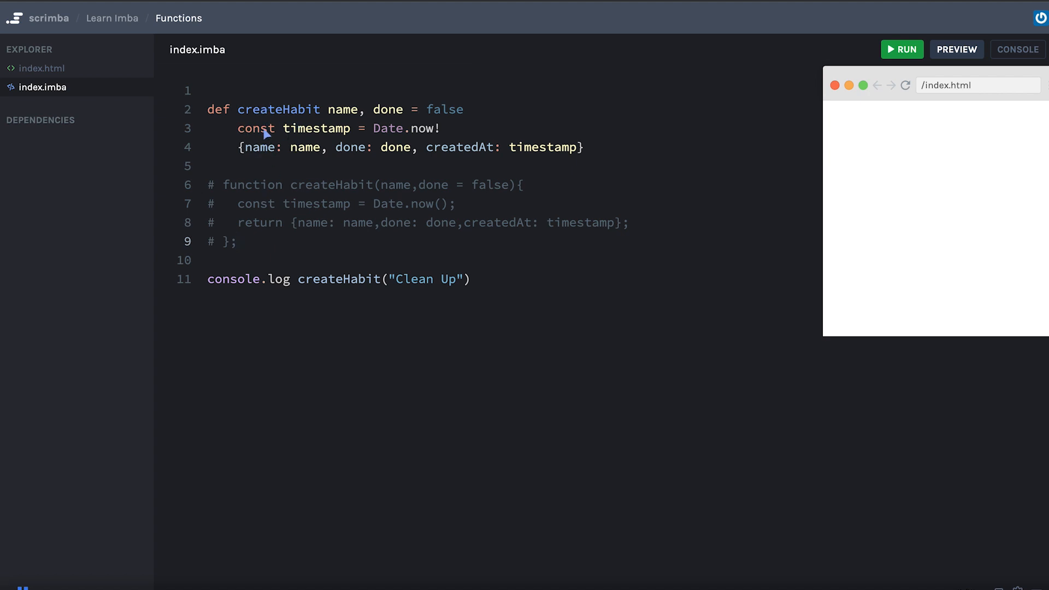
mouse_move(385, 186)
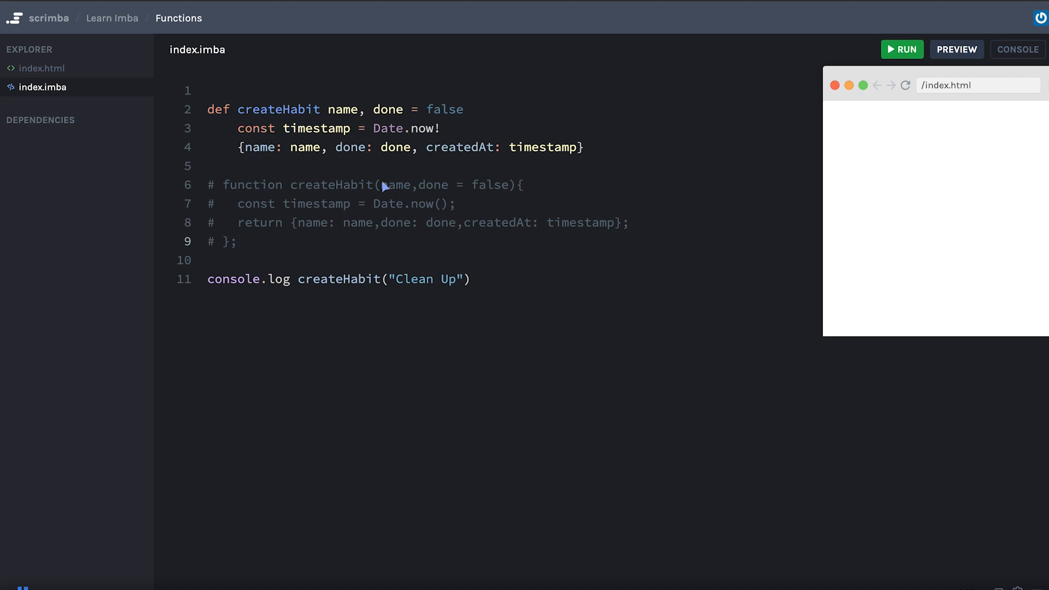
mouse_move(376, 188)
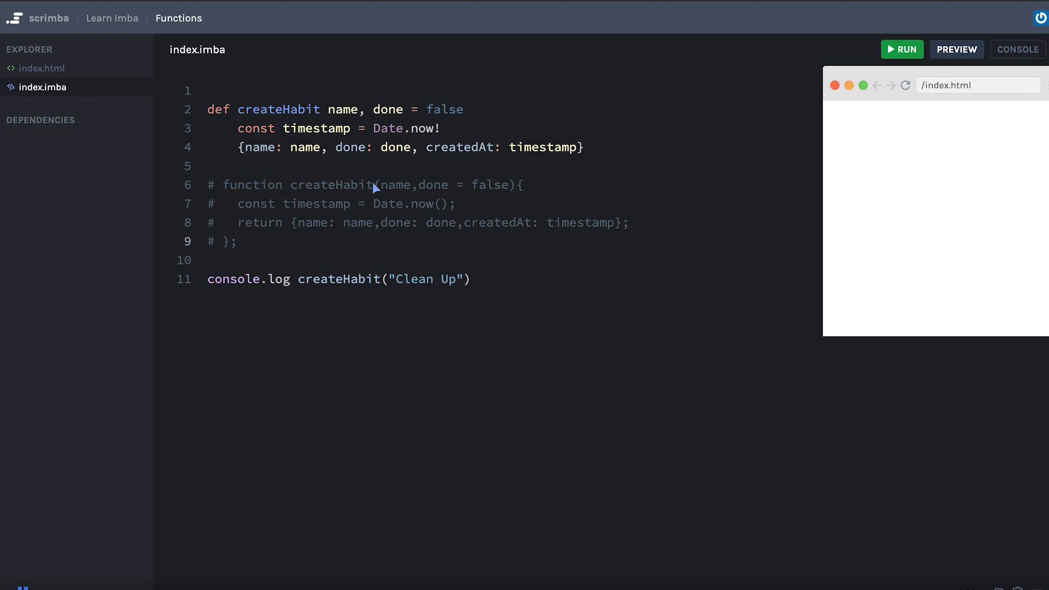
mouse_move(369, 200)
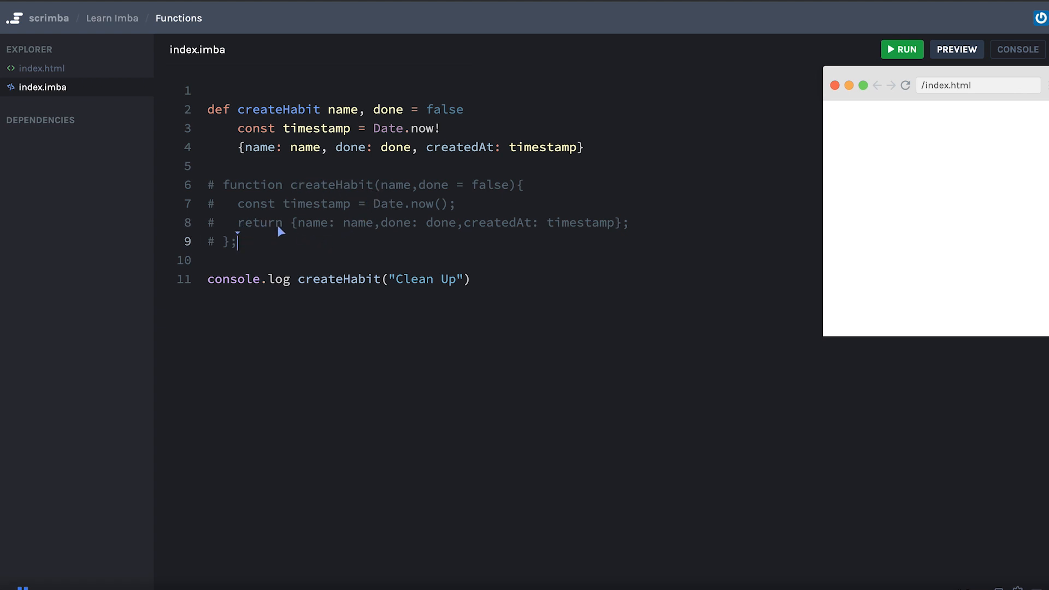
mouse_move(259, 238)
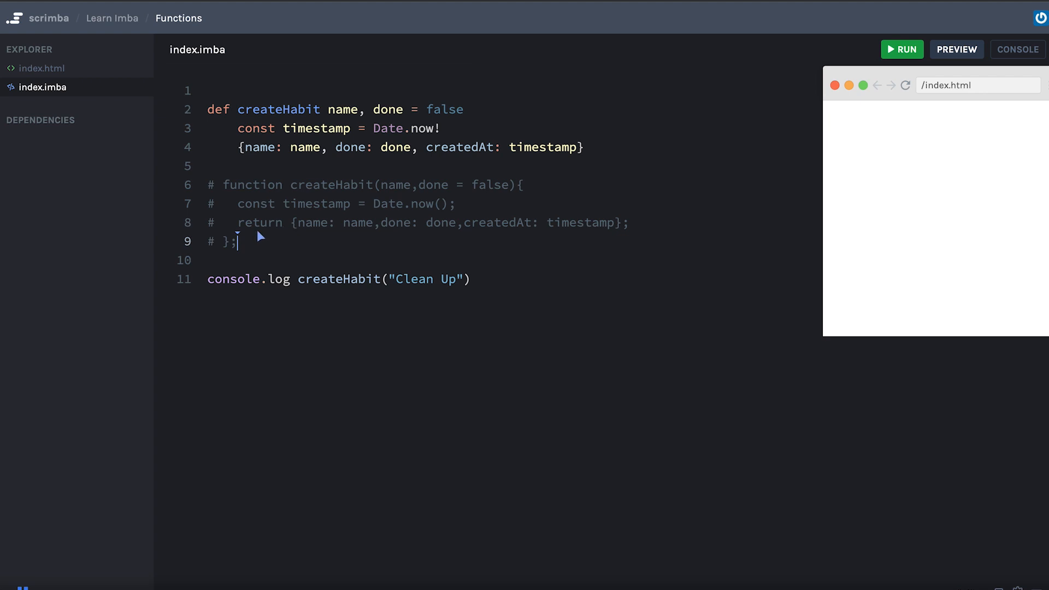
mouse_move(262, 231)
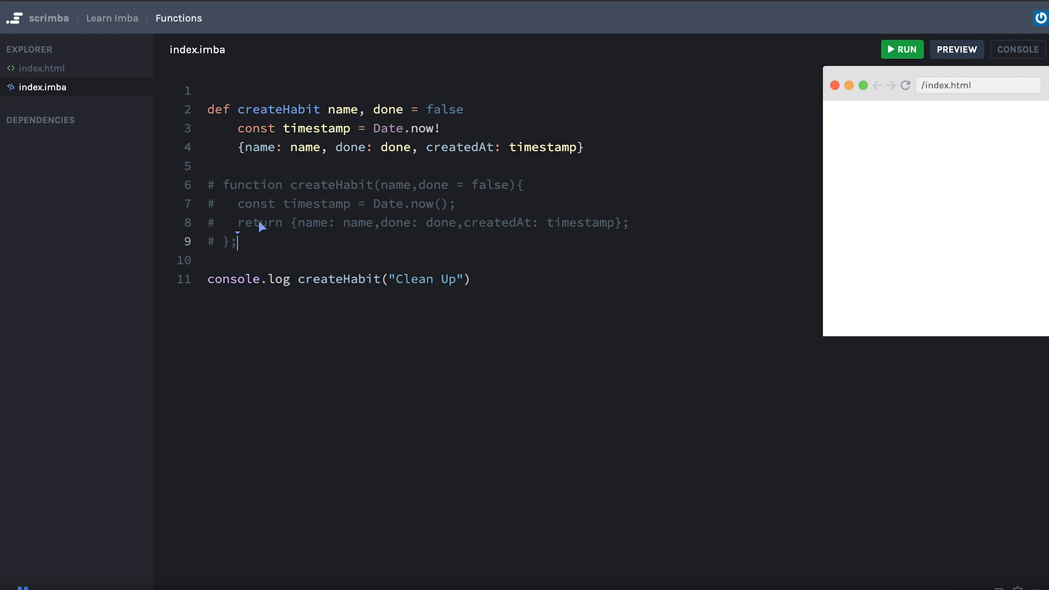
mouse_move(268, 245)
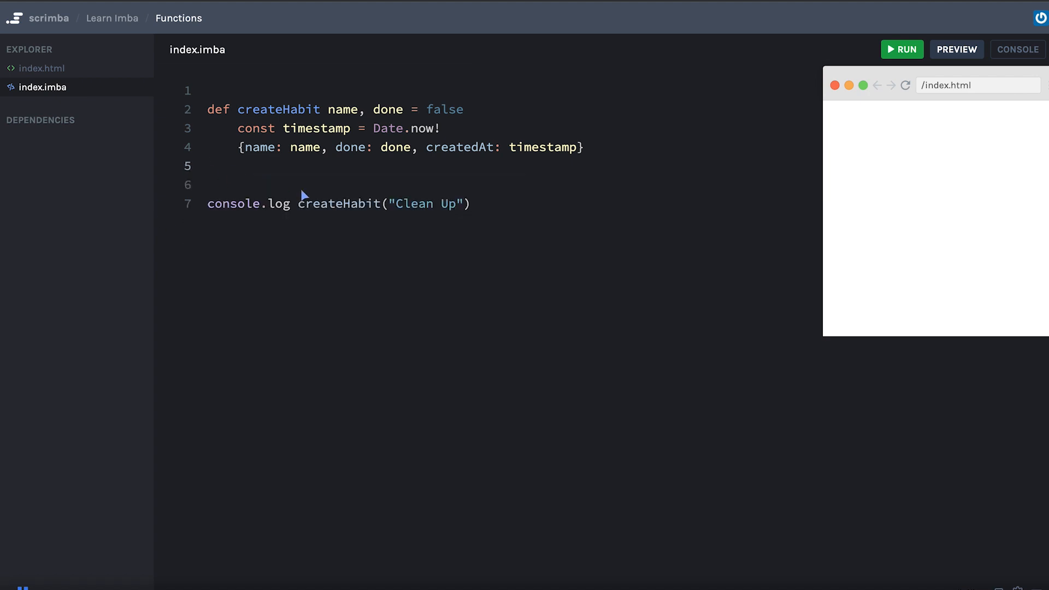
Add def prettyHabit habit returning "{habit.name}", and wrap the logged createHabit call in prettyHabit.
key("Enter")
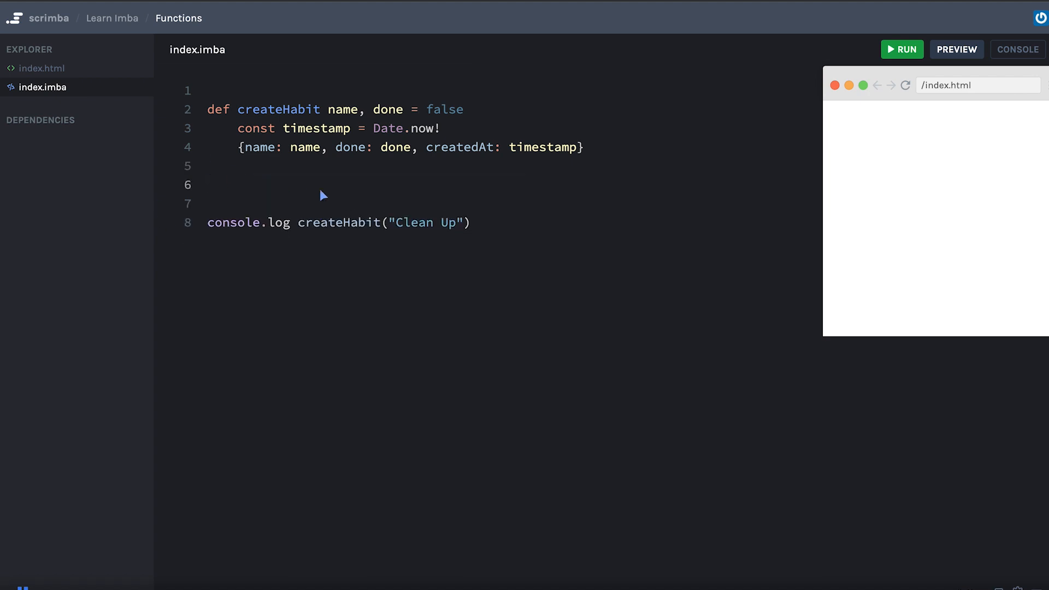
type("d")
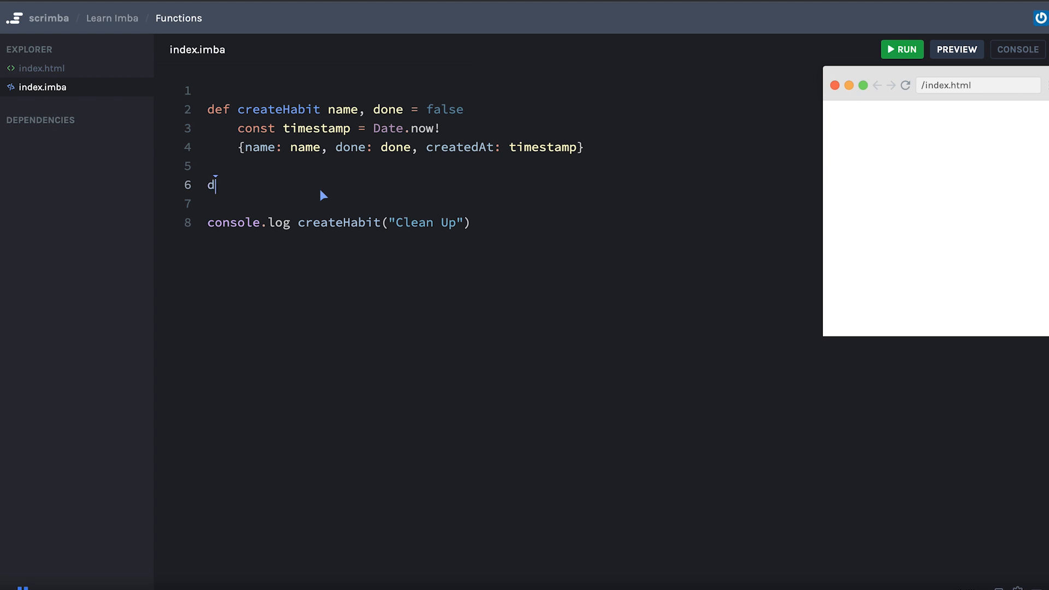
type("ef prettyHabit")
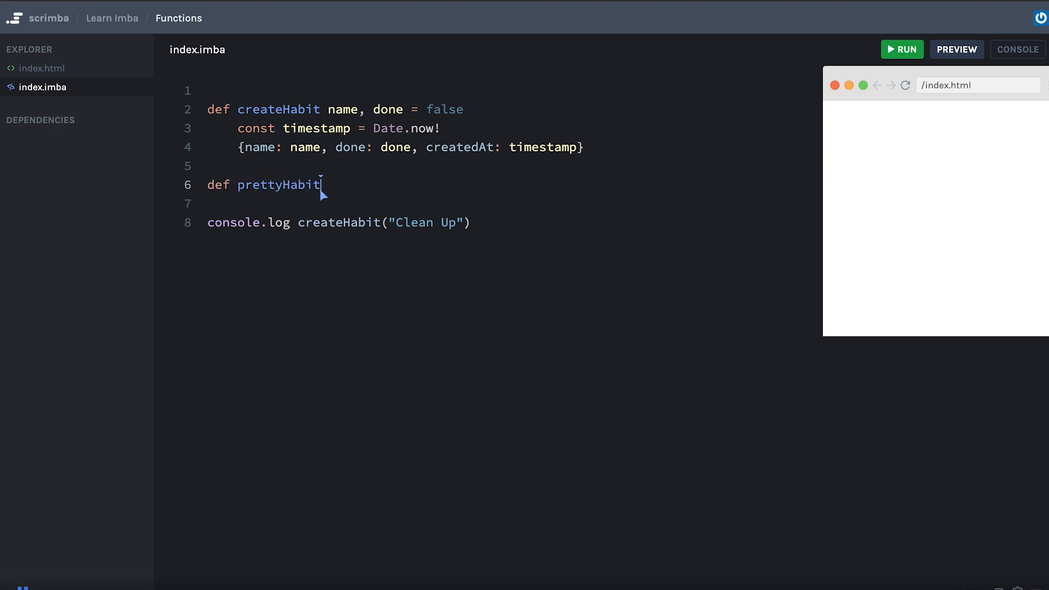
type("habit")
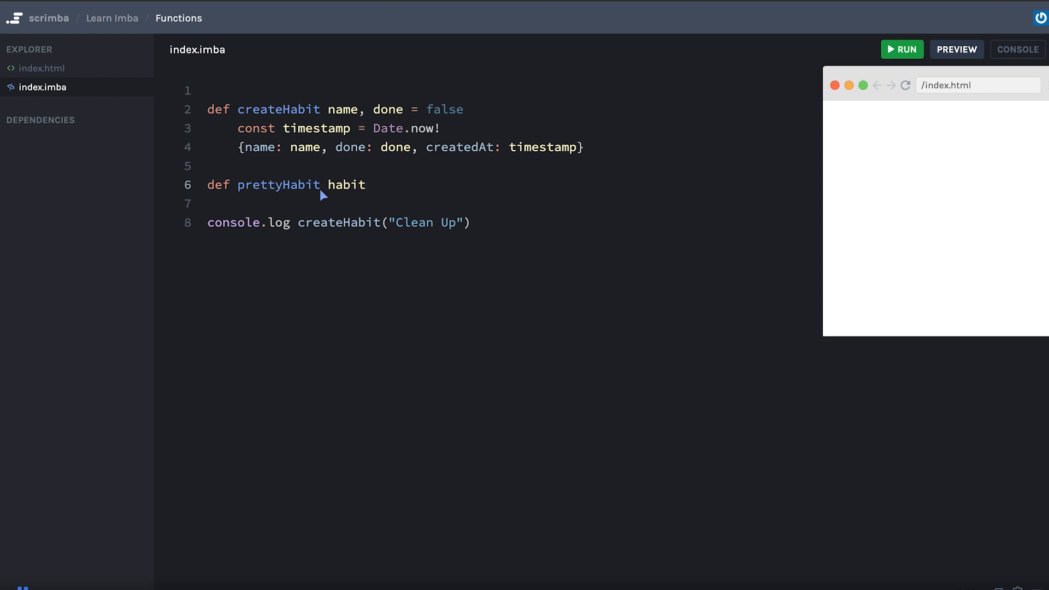
key("enter")
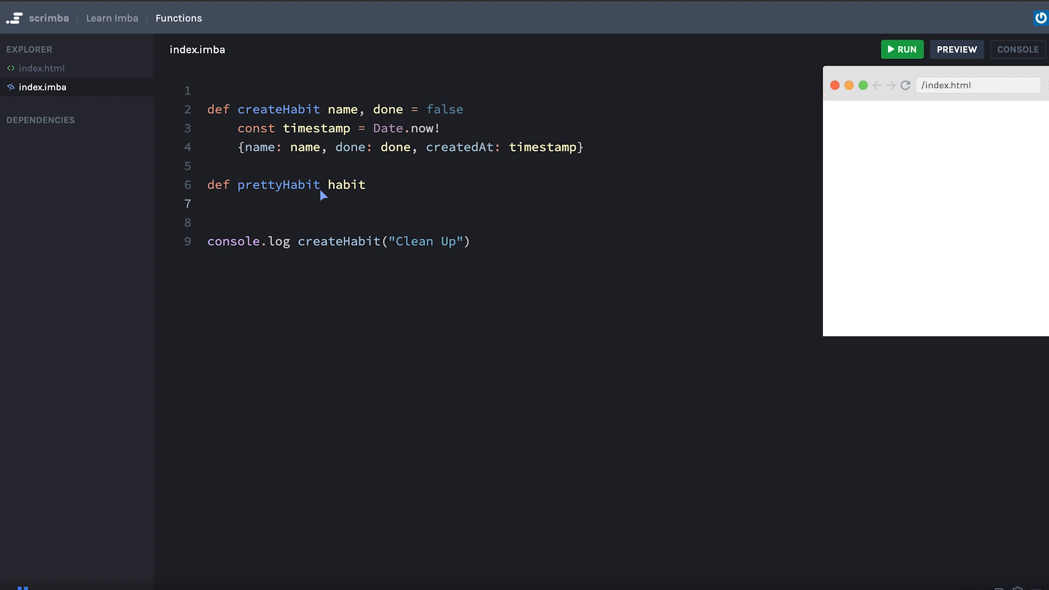
type("\"{habit.name}\"")
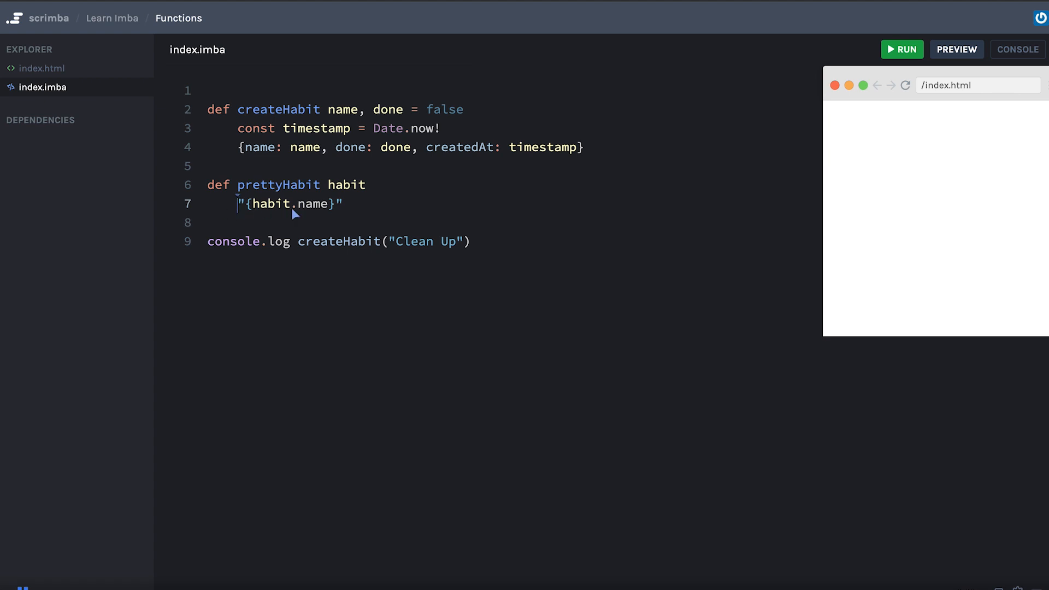
mouse_move(379, 242)
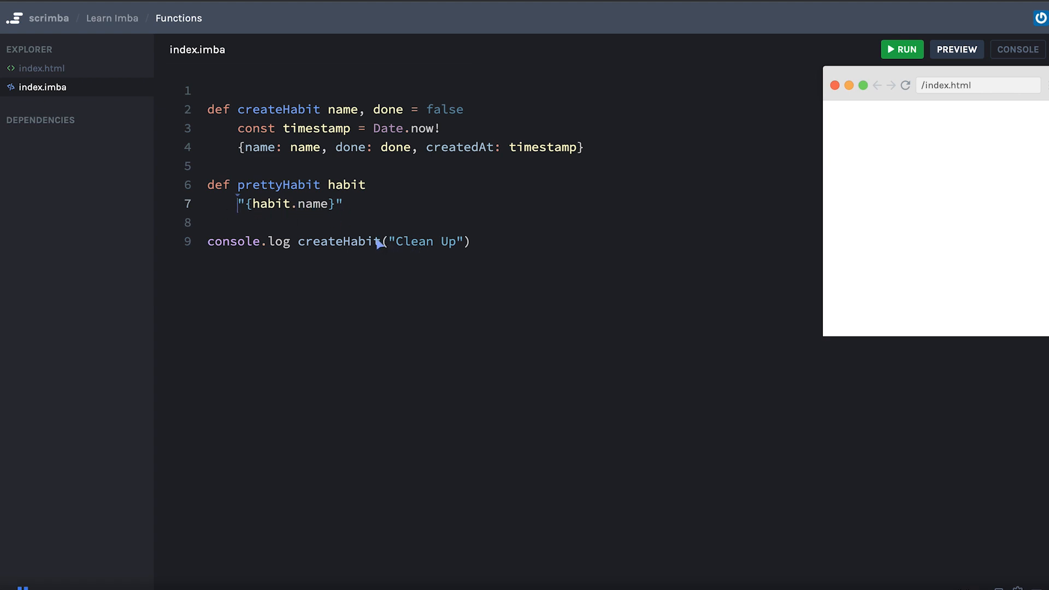
type("prettyHabit(")
type("{} ")
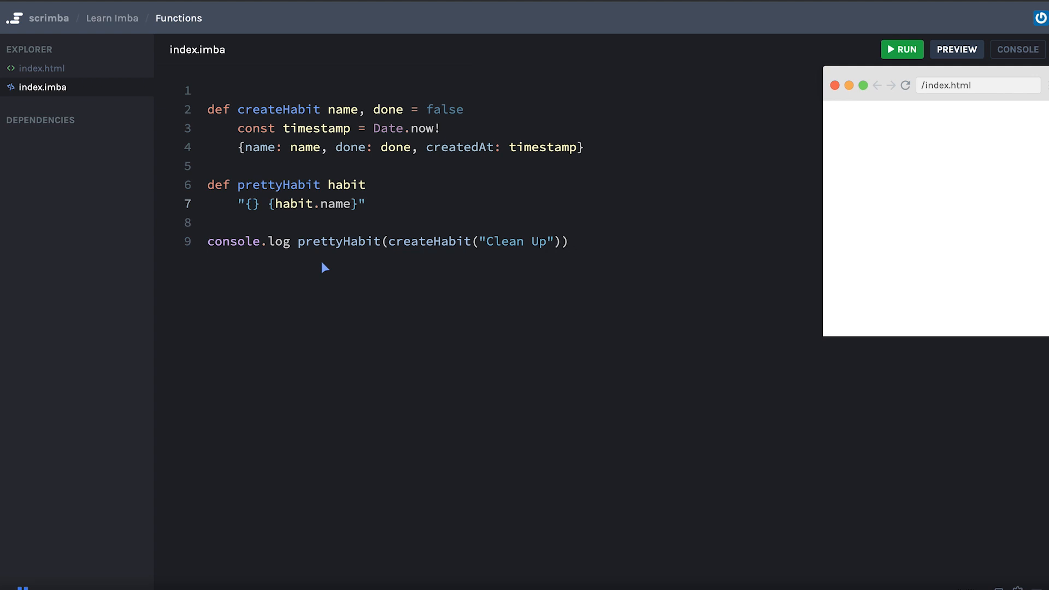
Insert {check(habit)} into prettyHabit's string and define check returning "[x]" if habit.done, else "[ ]".
type("check()")
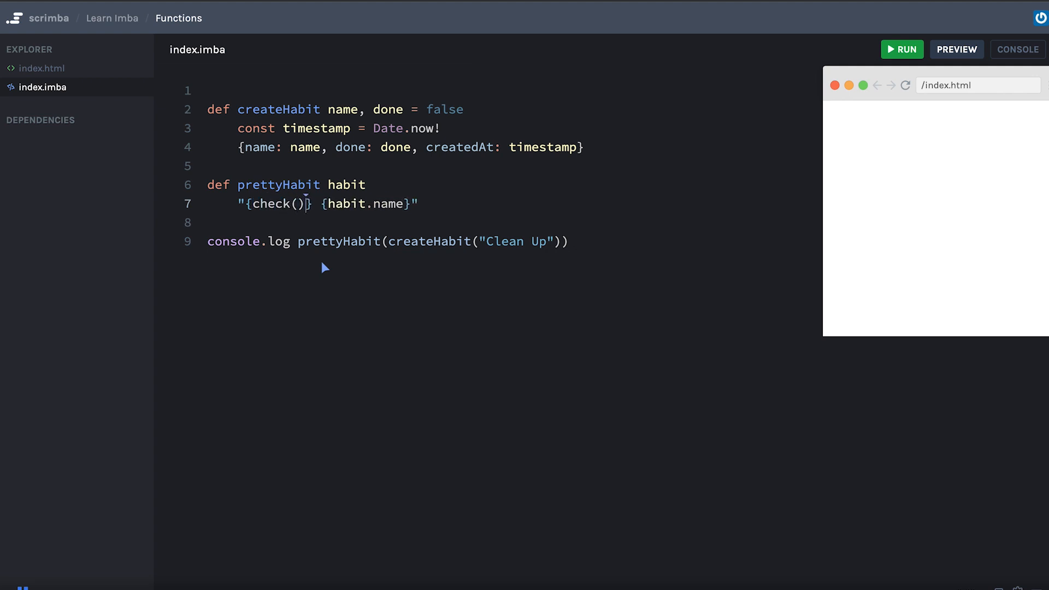
type("habit")
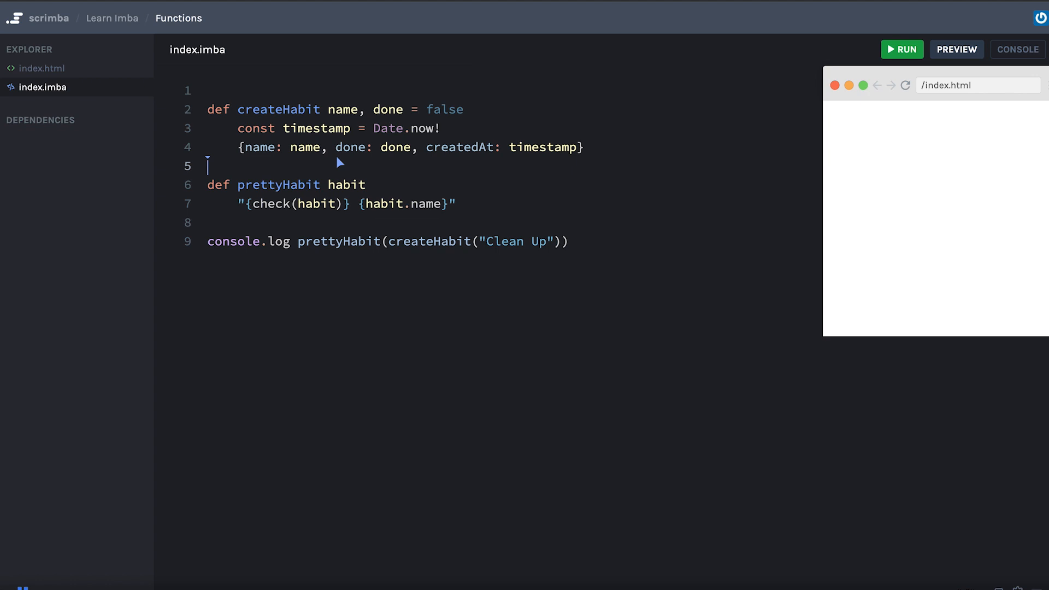
type("def")
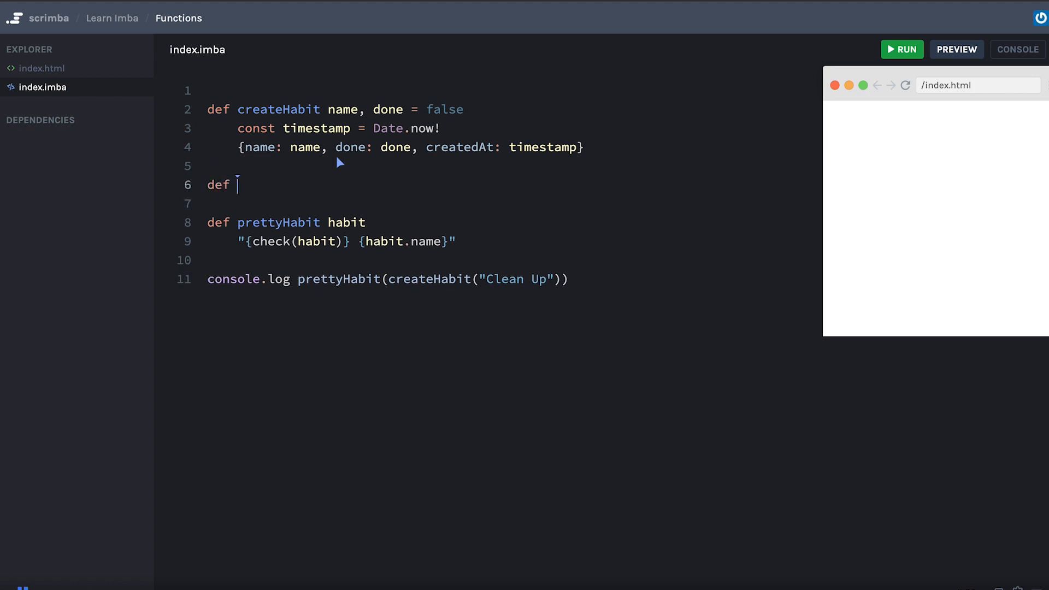
type("check habit")
type("if")
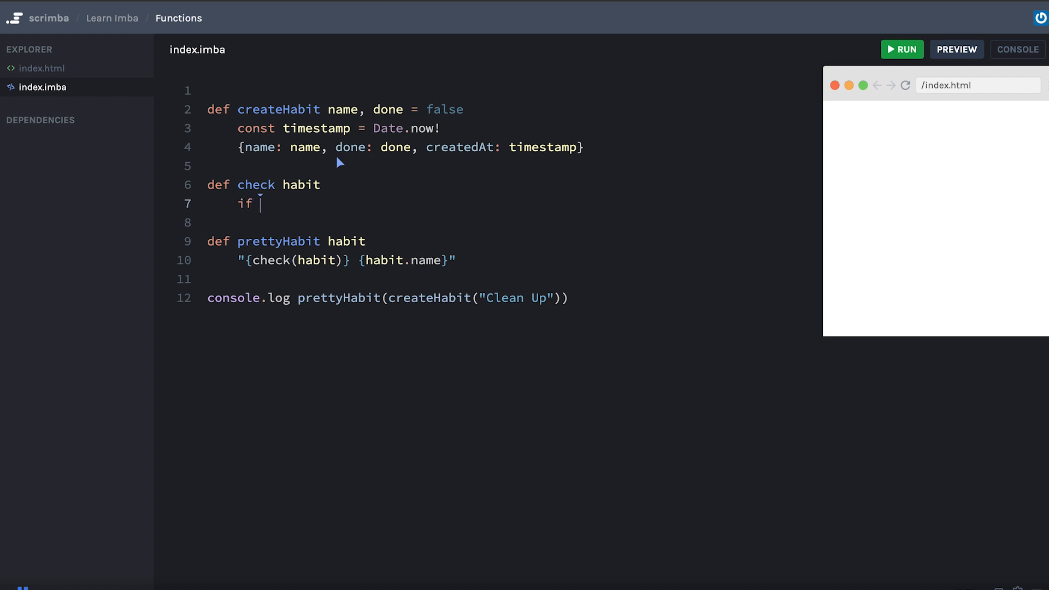
type("habit.done")
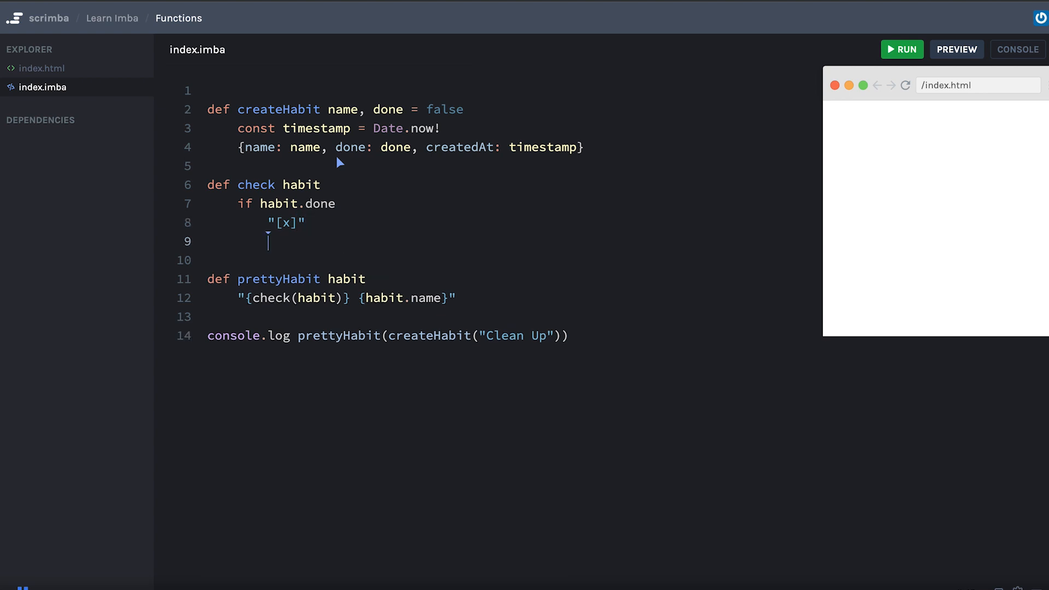
type("else")
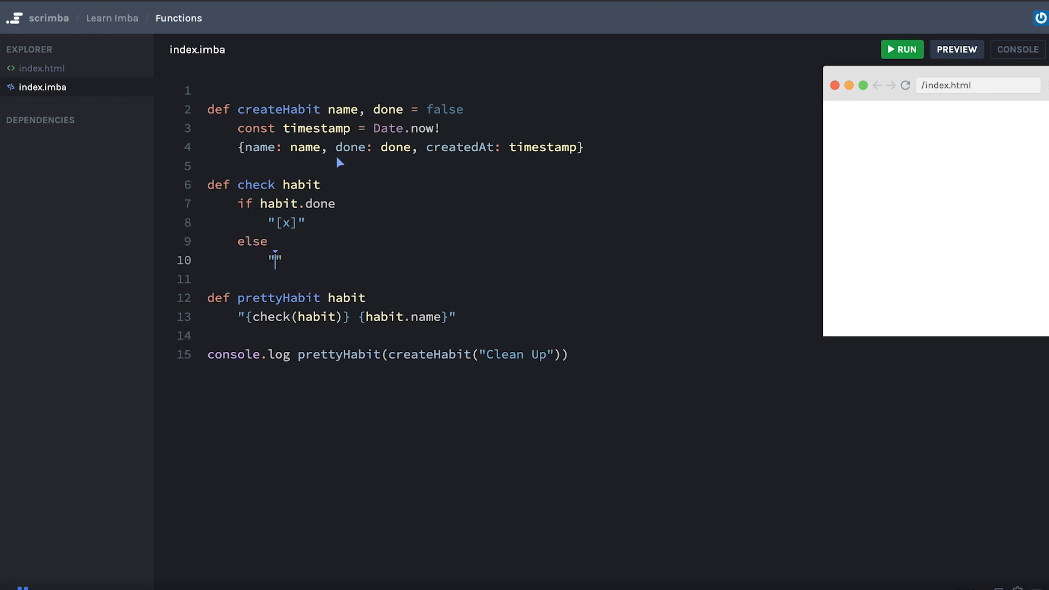
type("[ ]")
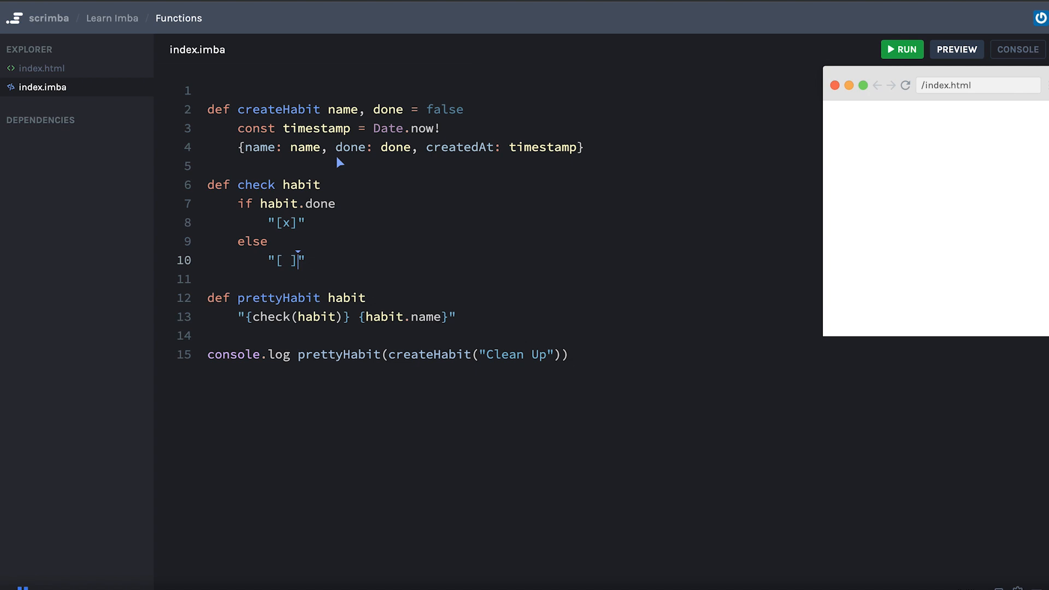
type("return")
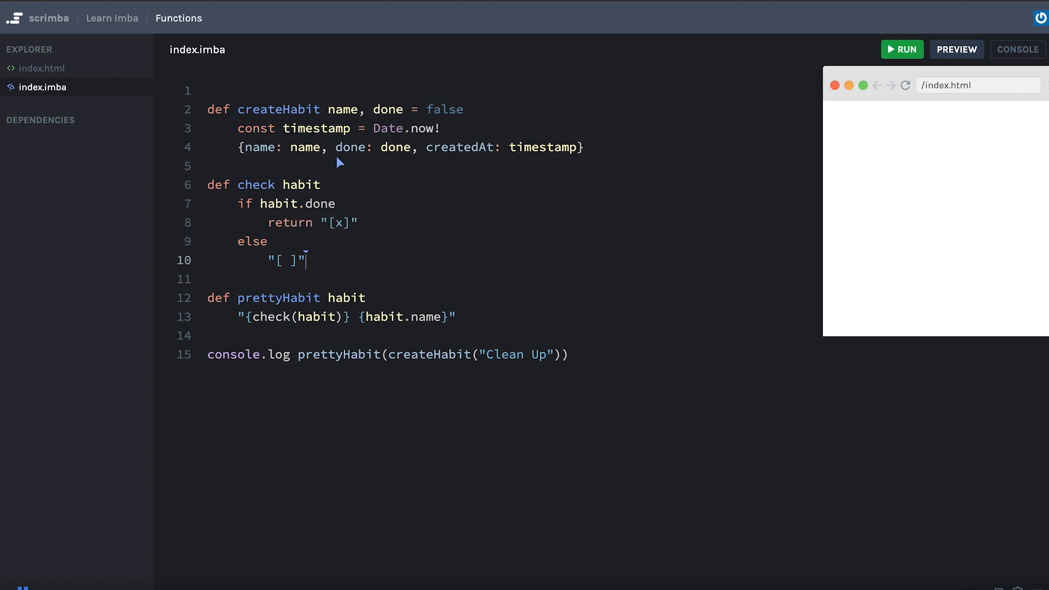
type("return")
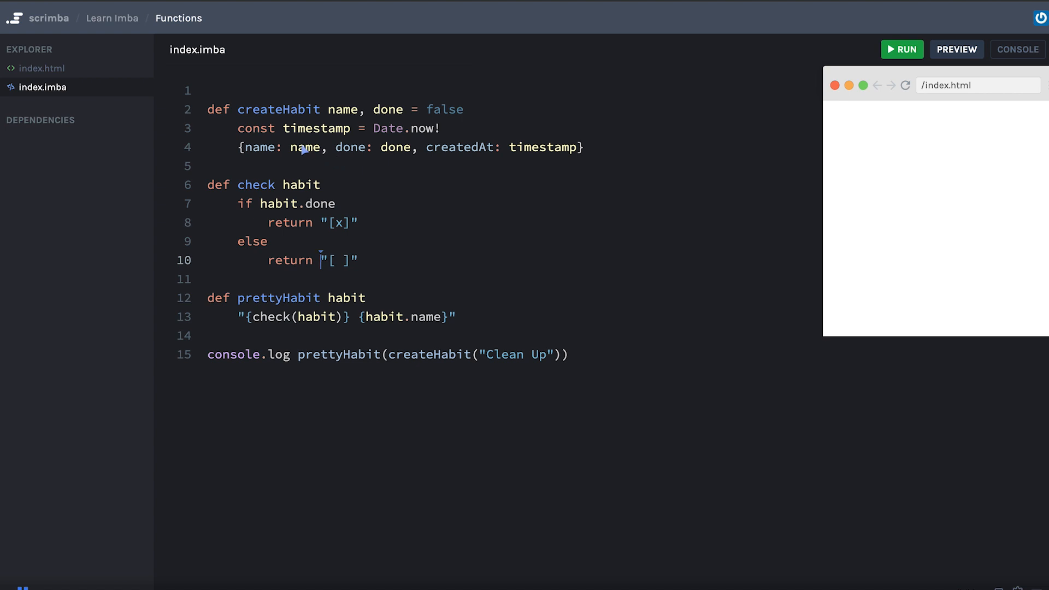
mouse_move(350, 294)
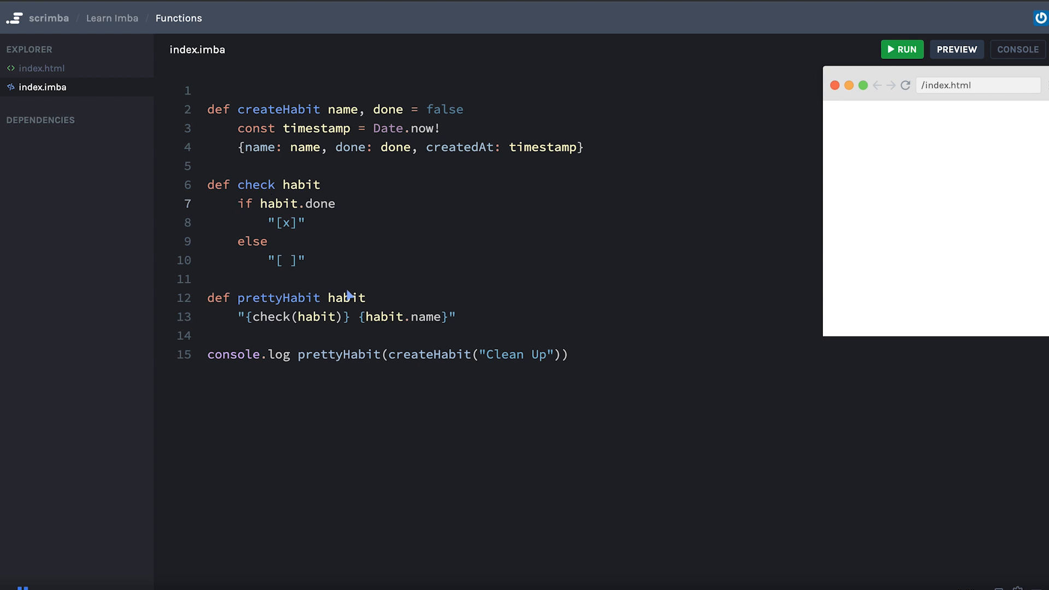
type("return")
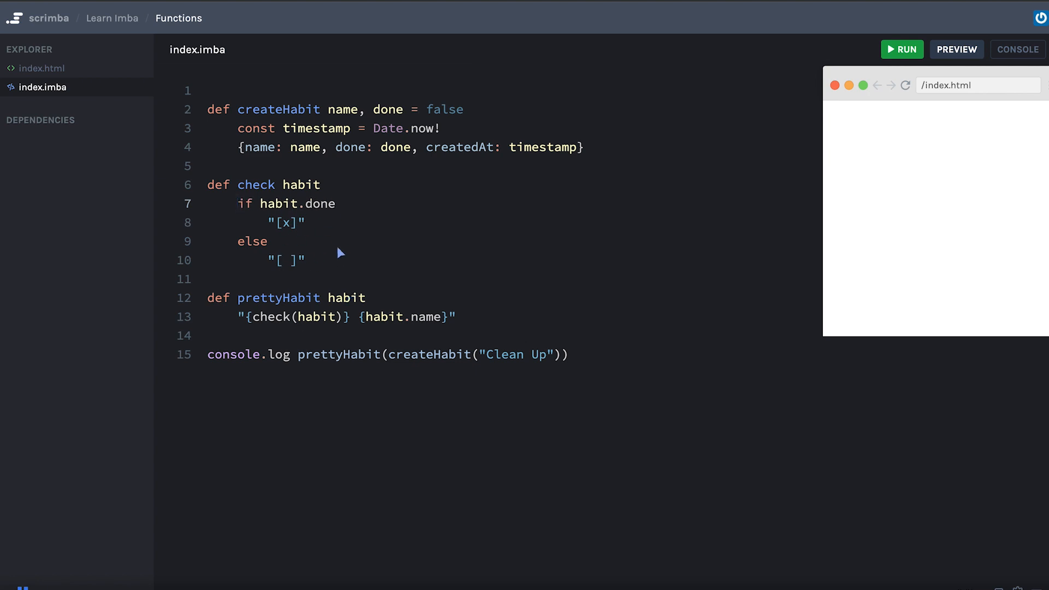
Collapse check and prettyHabit onto single lines and log Clean Up with done set to true.
type("then \"[x]\" else")
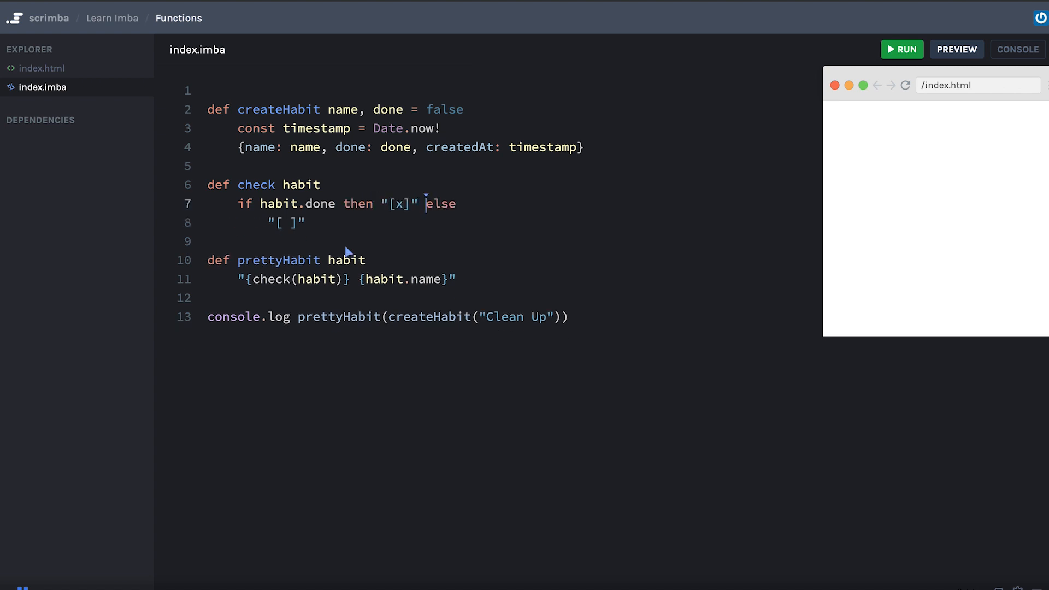
key("Backspace")
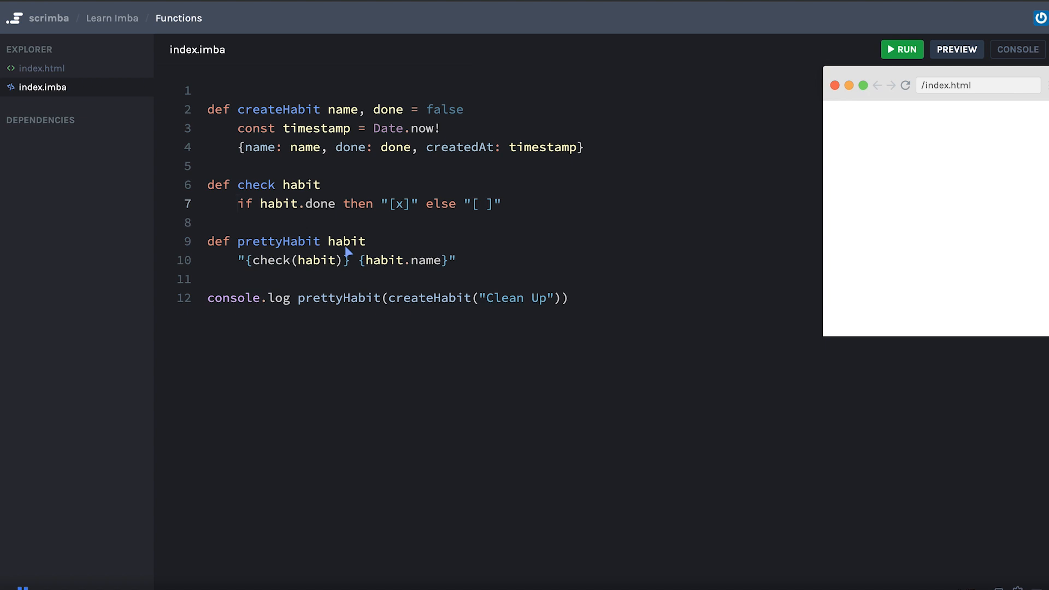
key("Backspace")
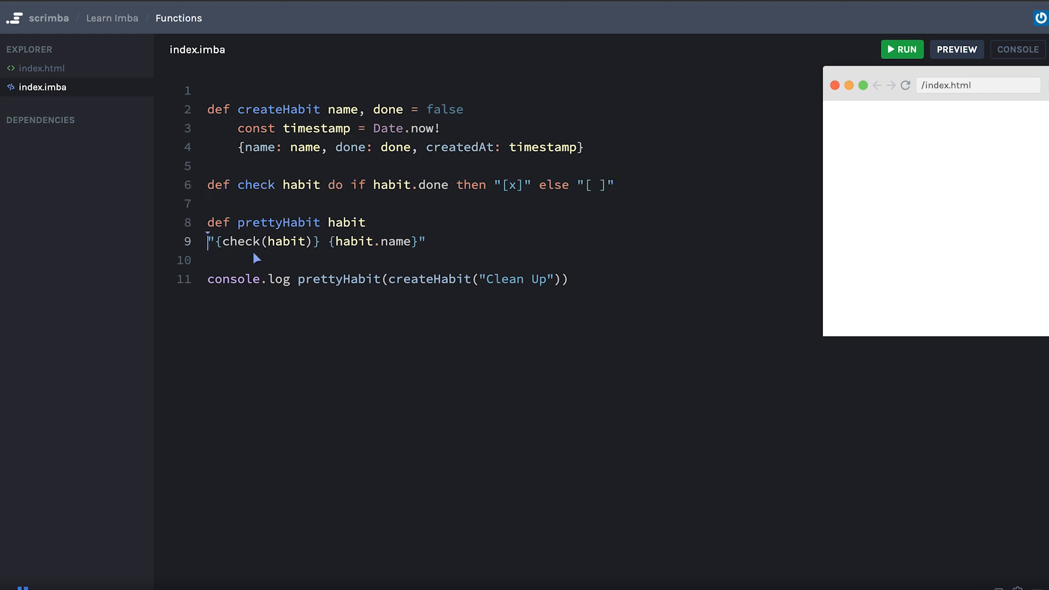
left_click(901, 49)
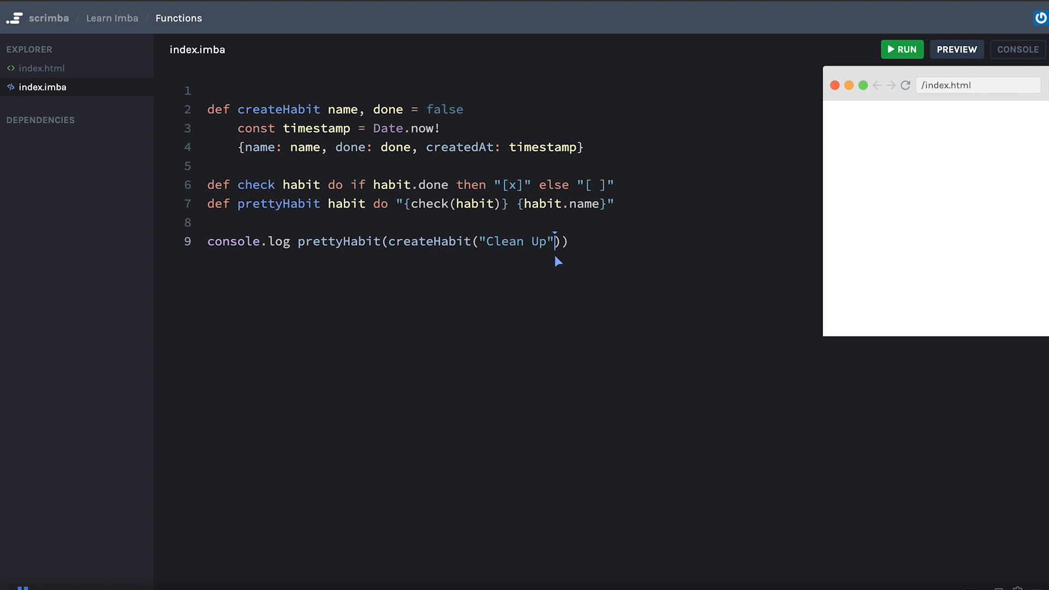
type(",")
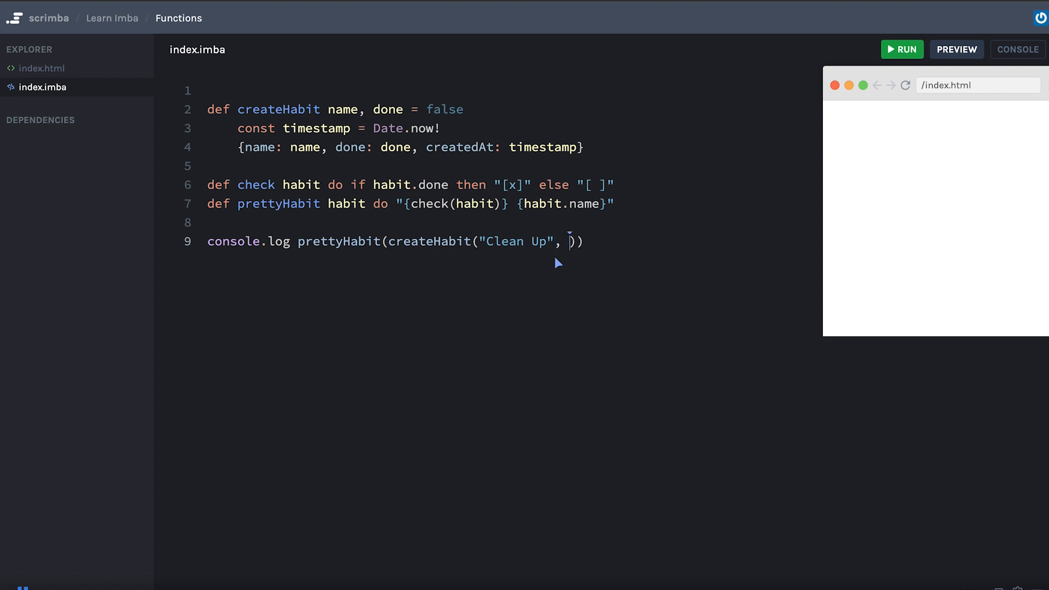
type("true")
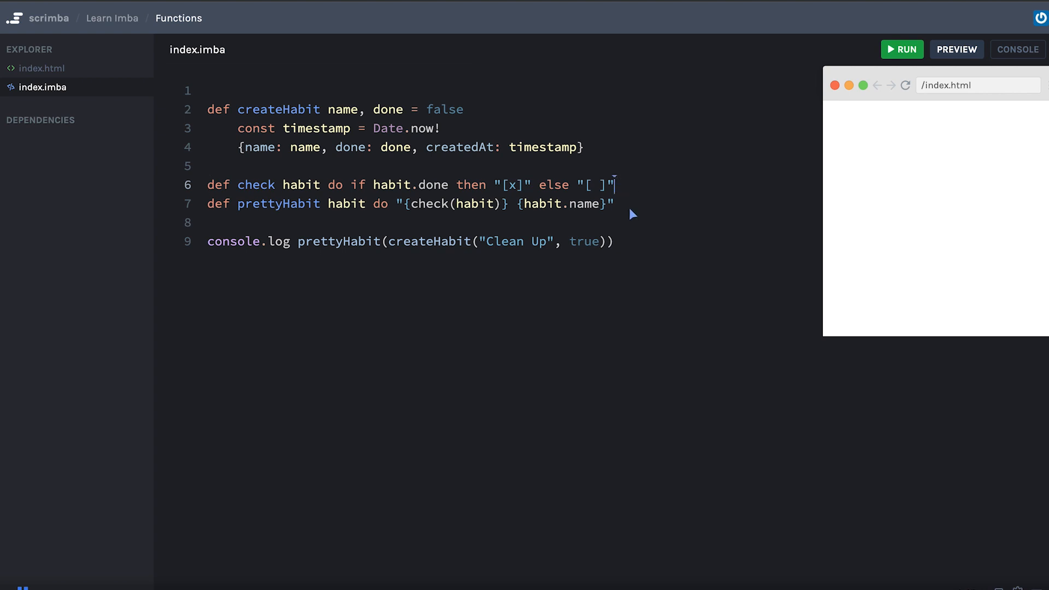
mouse_move(639, 209)
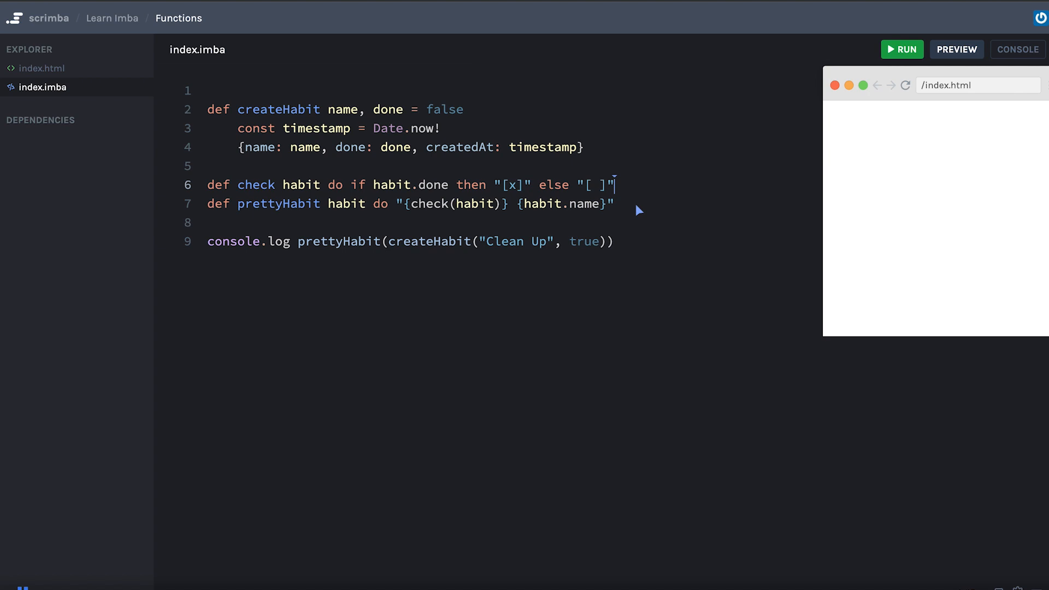
mouse_move(649, 256)
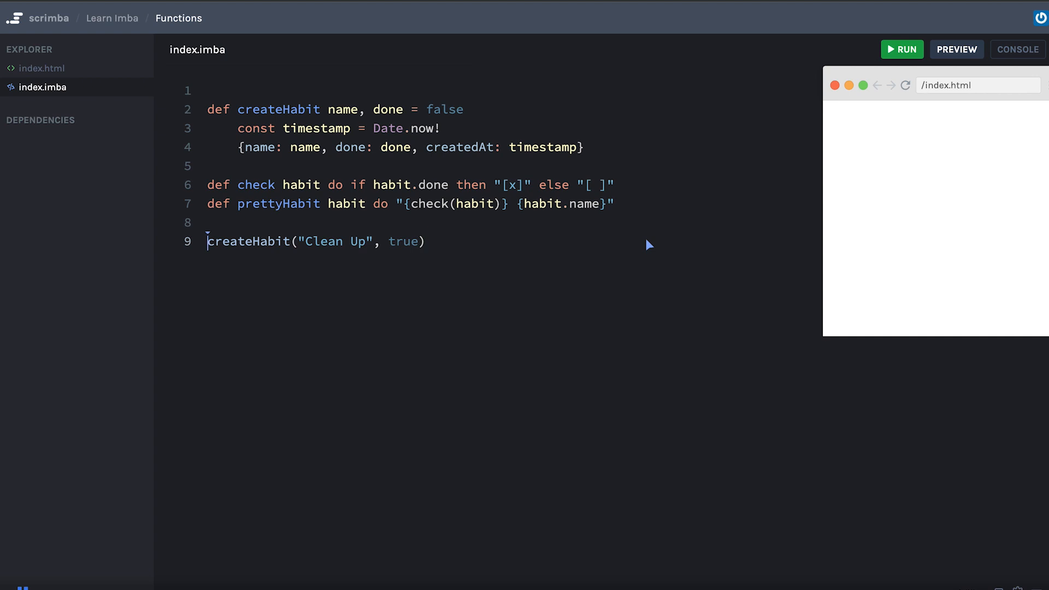
Create const myHabits with Clean Up, Exercise (false) and Eat Healthy habits.
type("const myHabits = [")
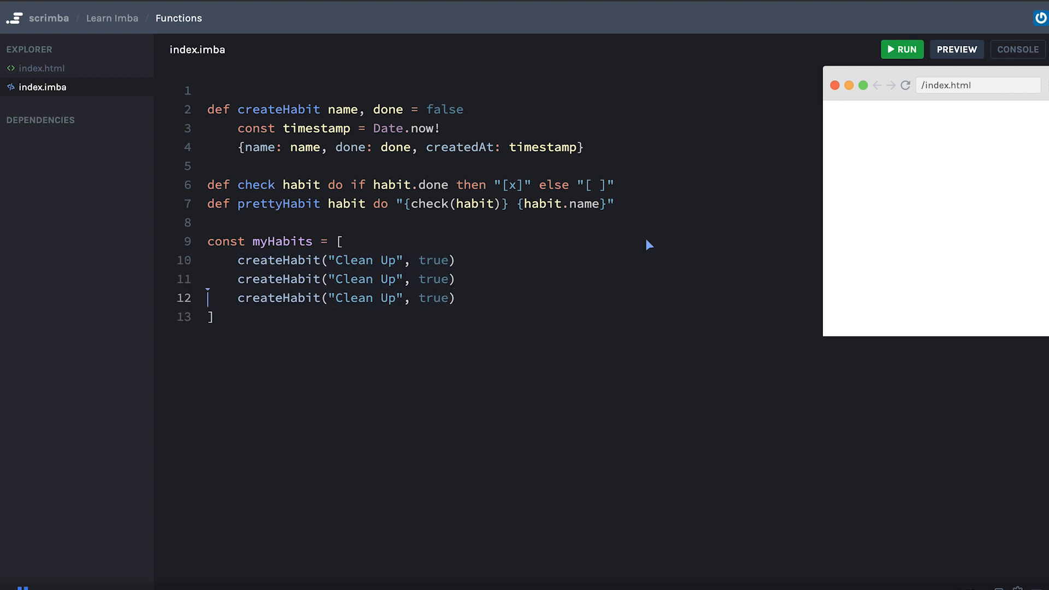
type("Exerci")
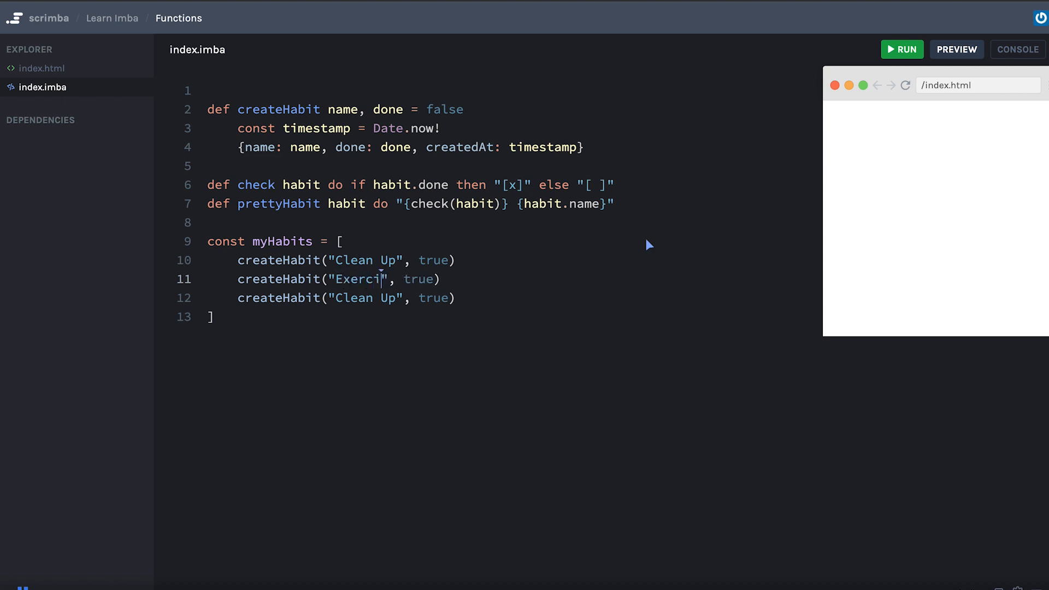
type("se\", false")
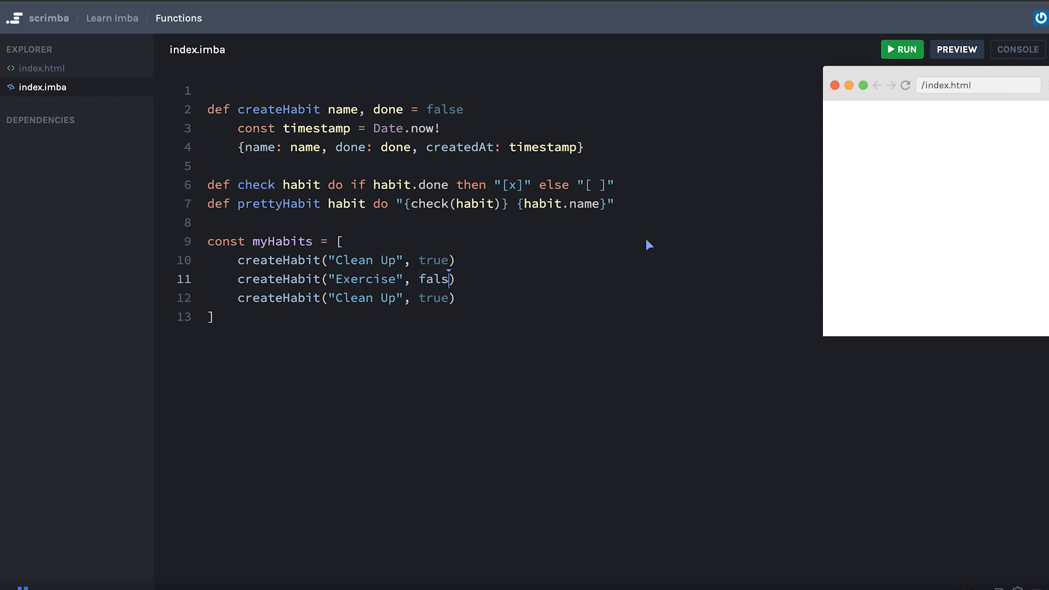
type("e")
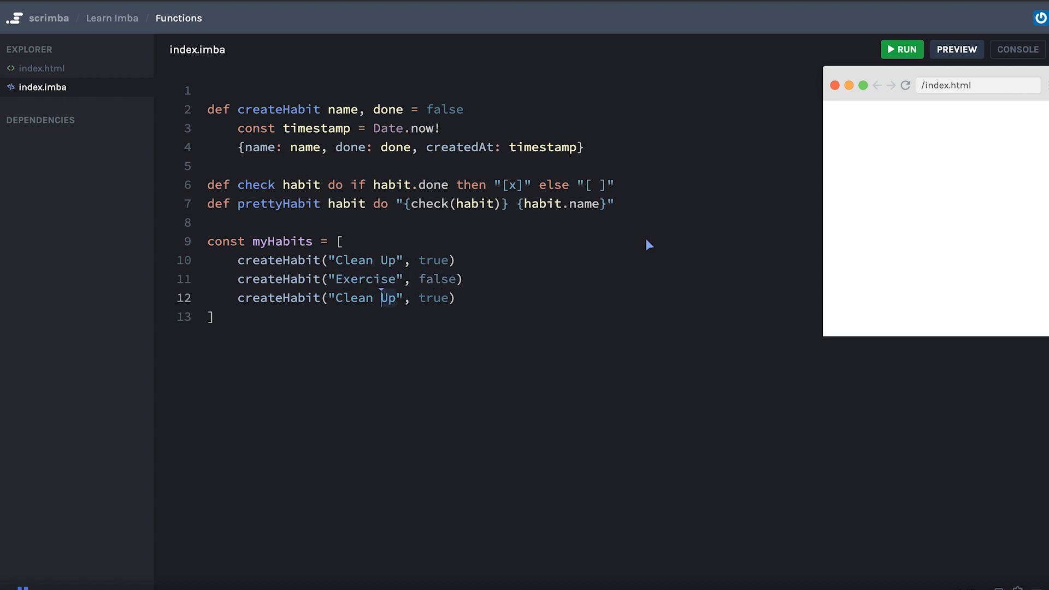
type("Eat Healthy")
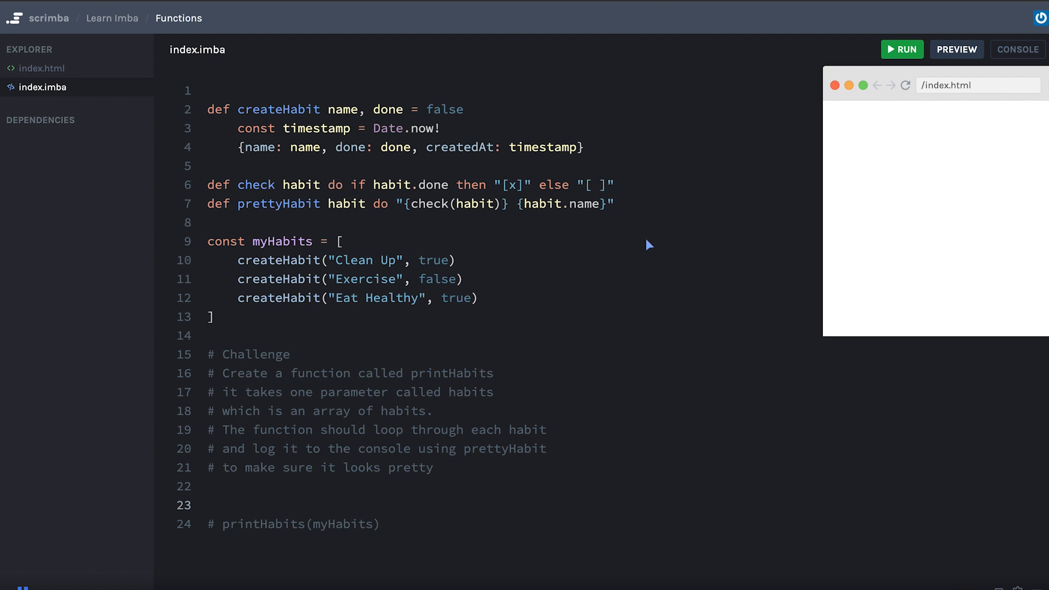
mouse_move(188, 261)
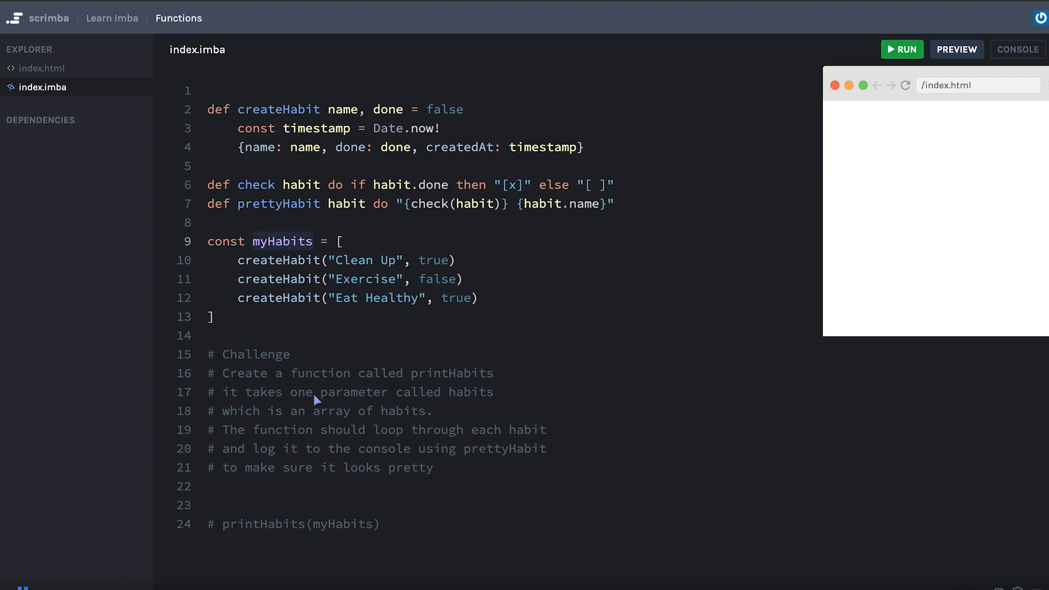
Uncomment the printHabits(myHabits) call at the end of the file.
left_click(434, 411)
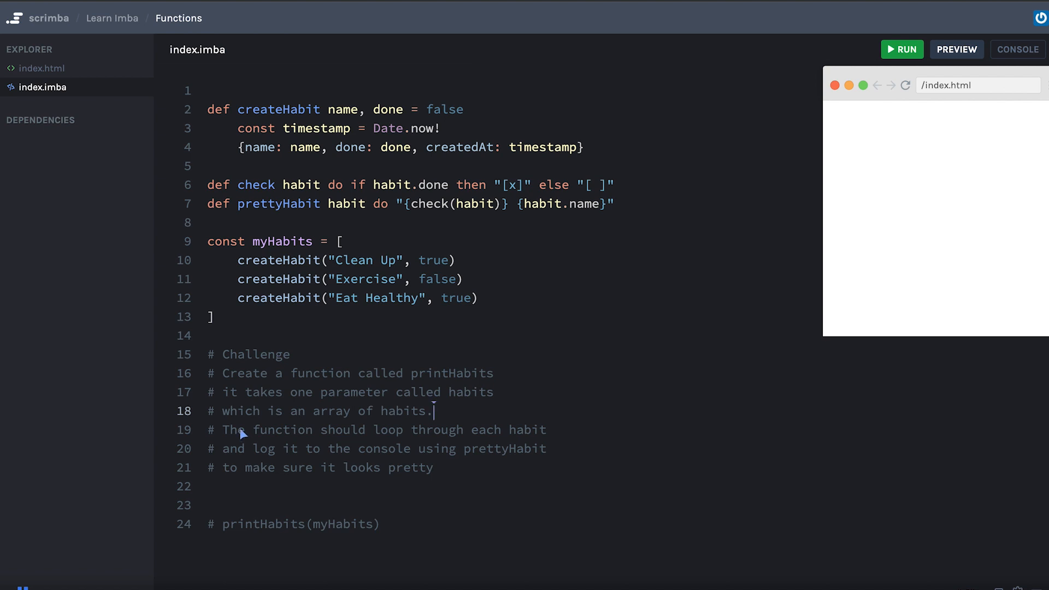
mouse_move(249, 429)
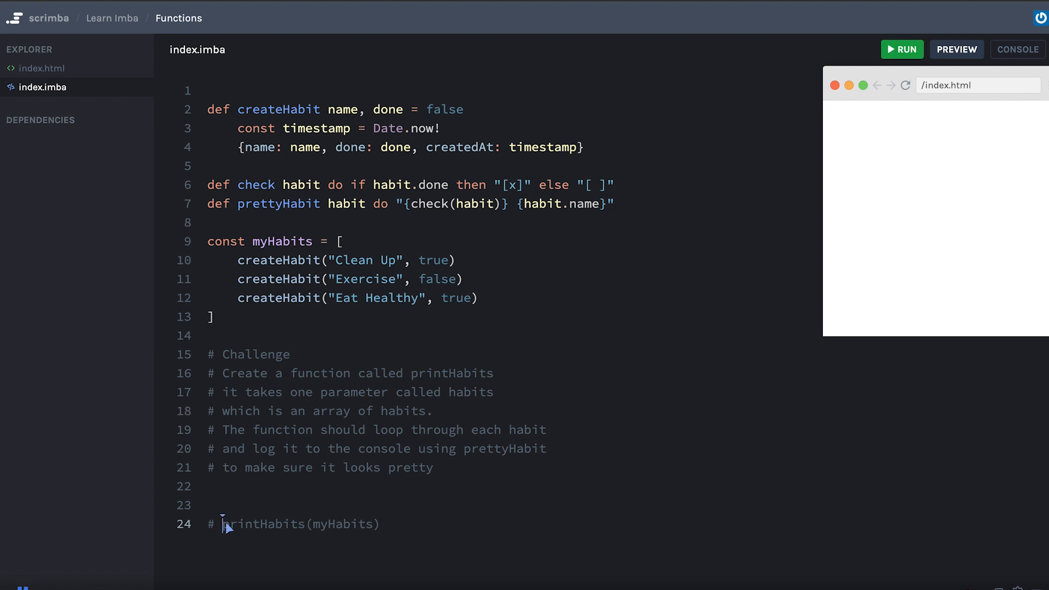
key("Backspace")
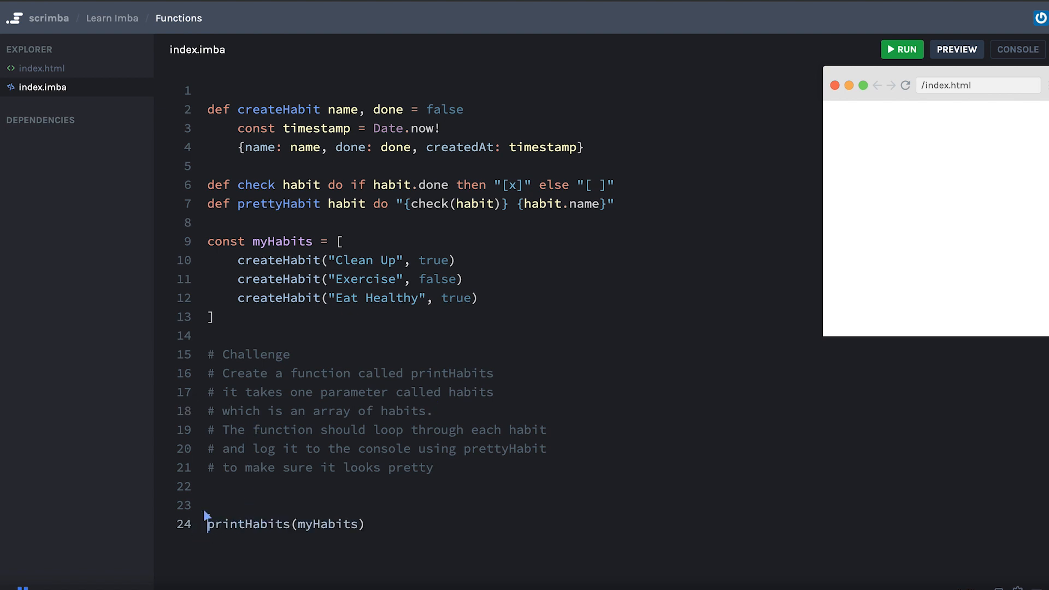
mouse_move(302, 494)
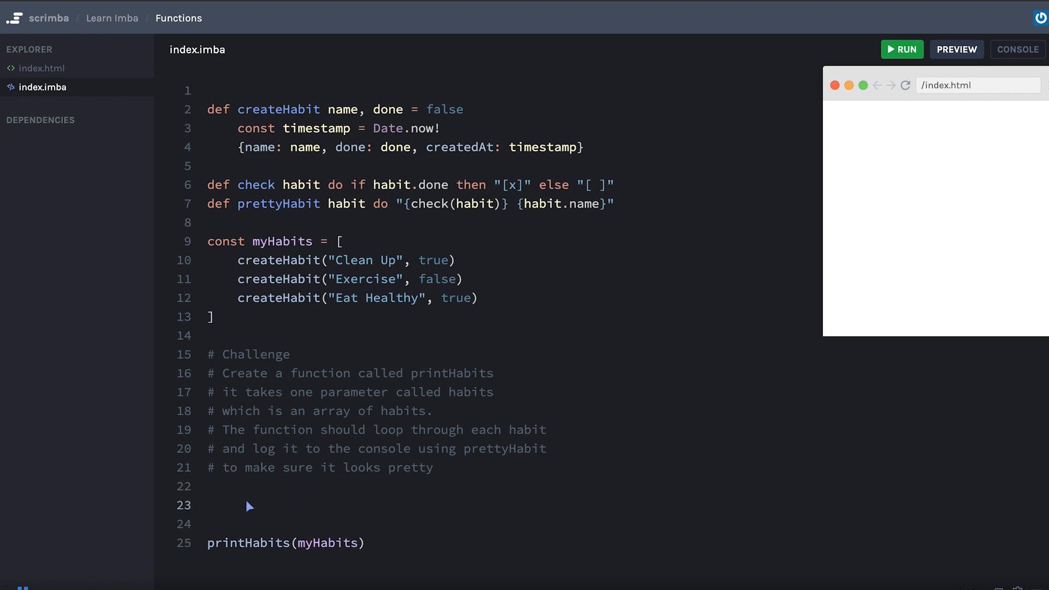
mouse_move(235, 508)
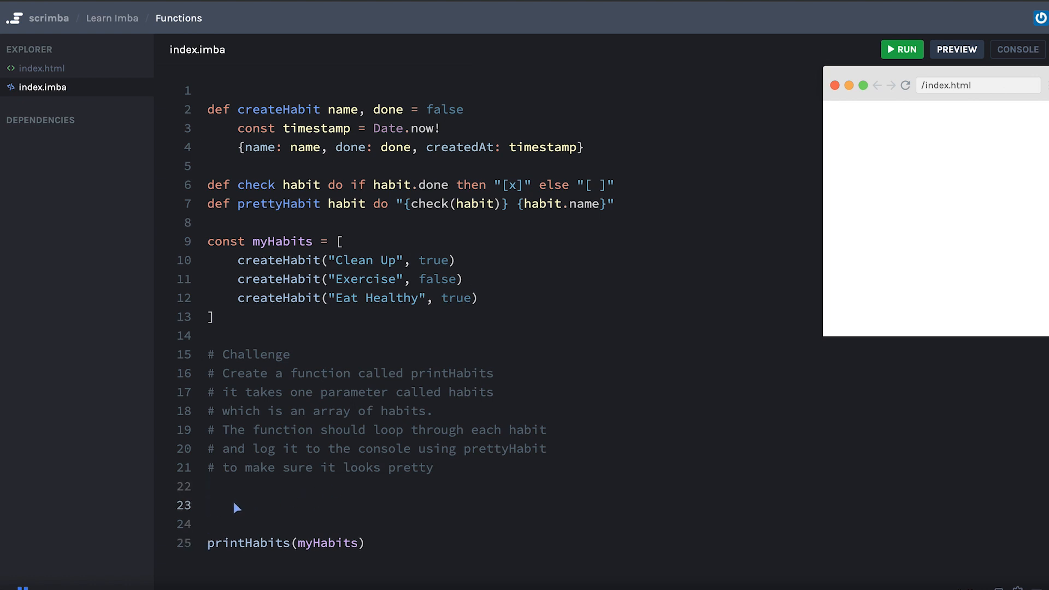
mouse_move(297, 535)
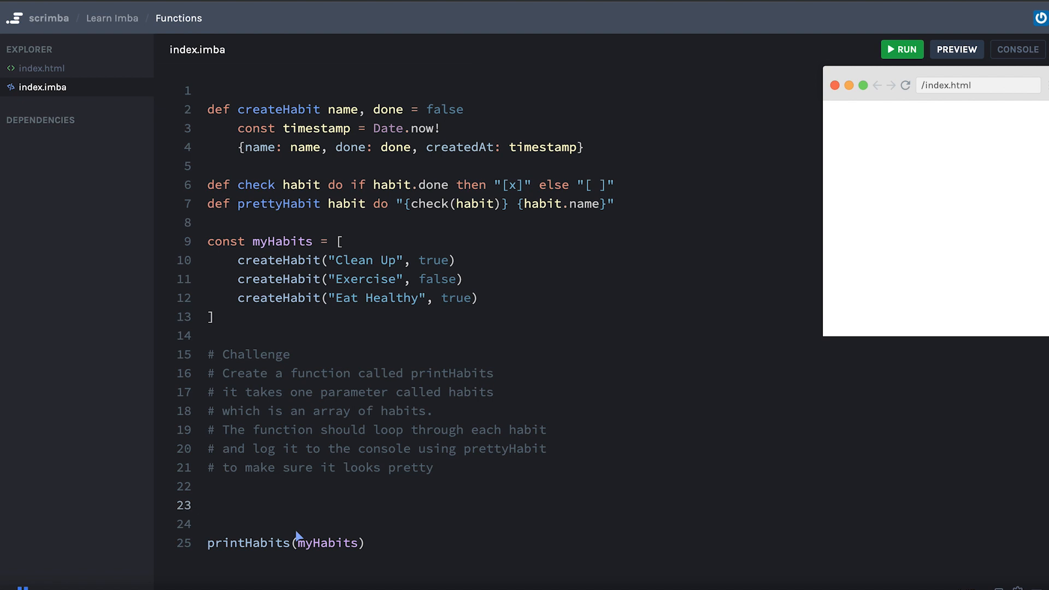
Define printHabits habits with a for habit in habits loop logging prettyHabit(habit).
left_click(209, 504)
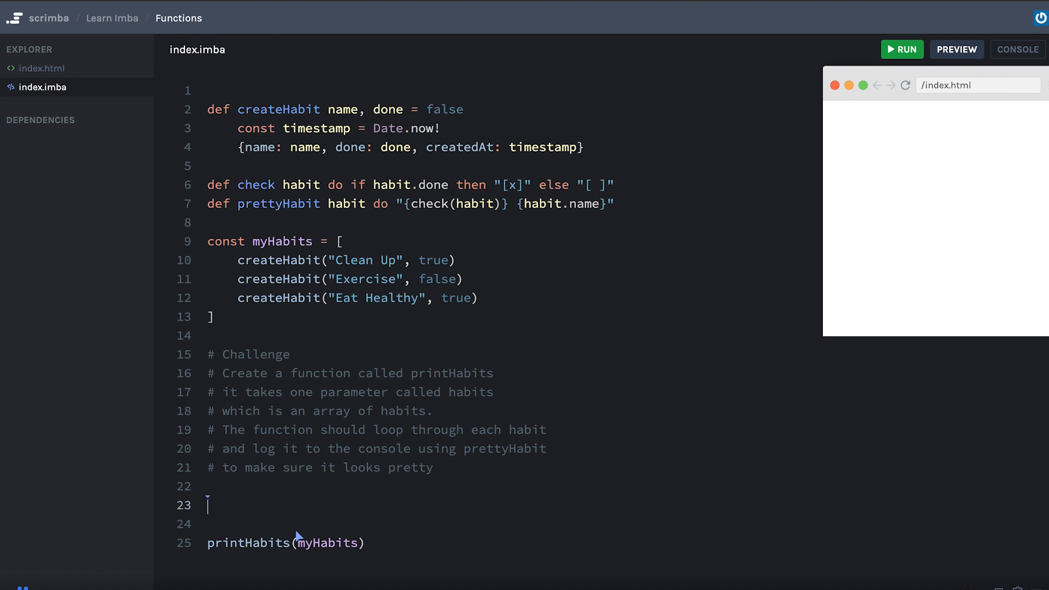
type("def p")
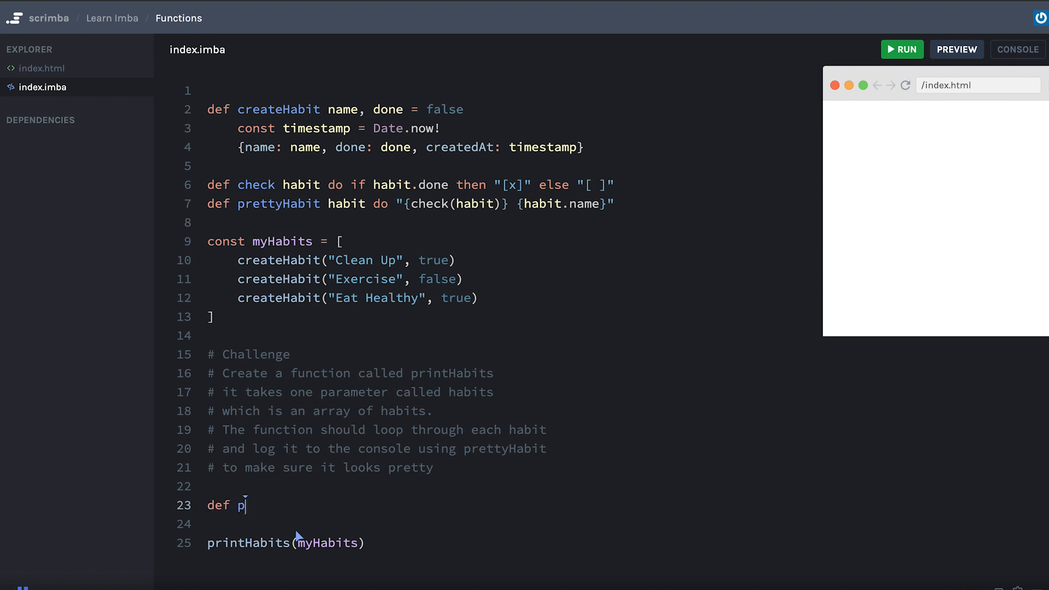
type("rintHabits ha")
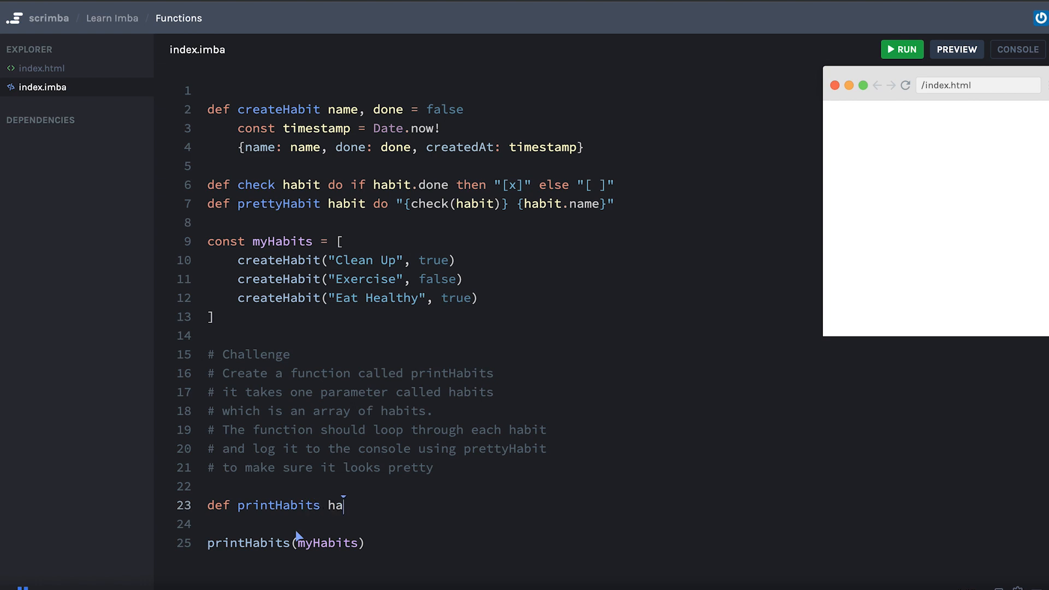
type("bits")
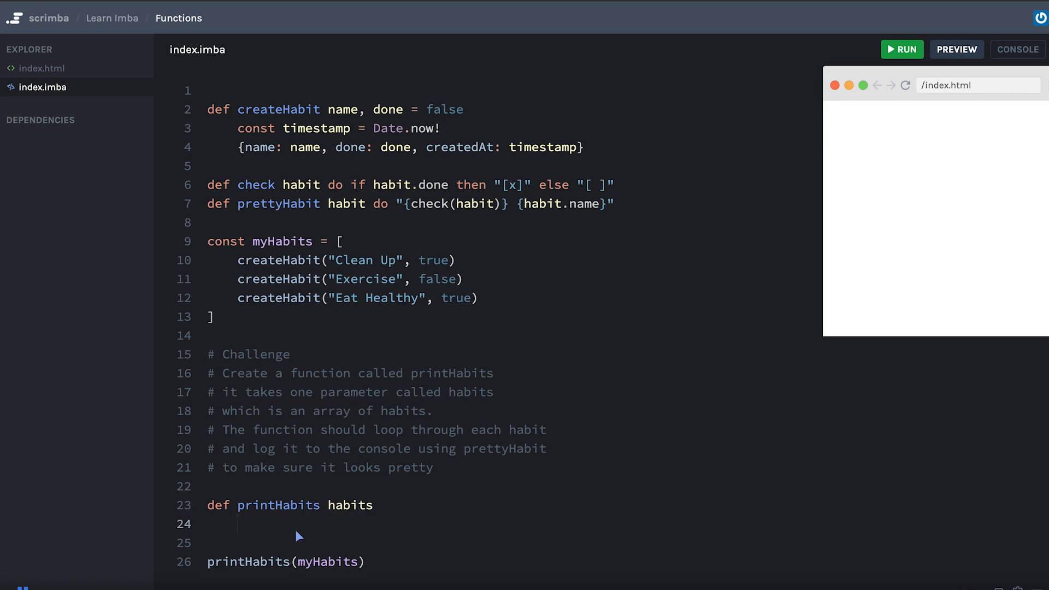
type("for hab")
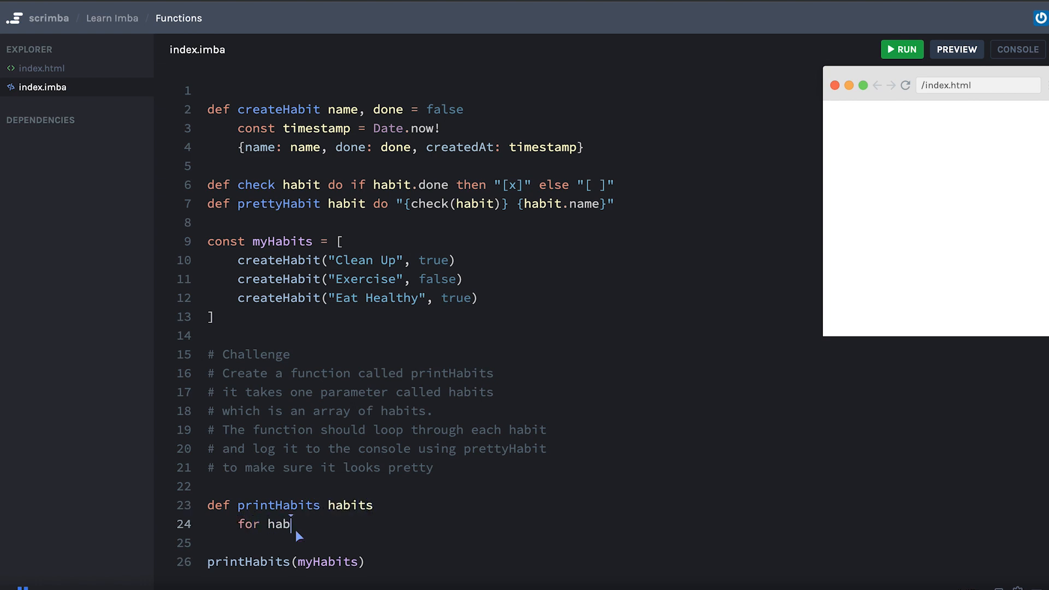
type("it in habits")
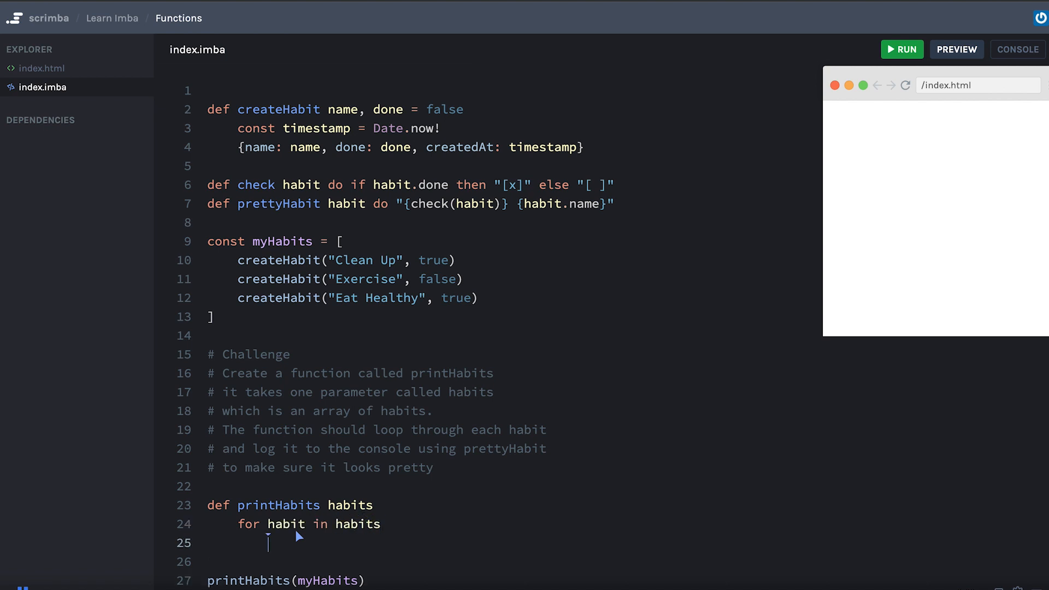
type("console.log")
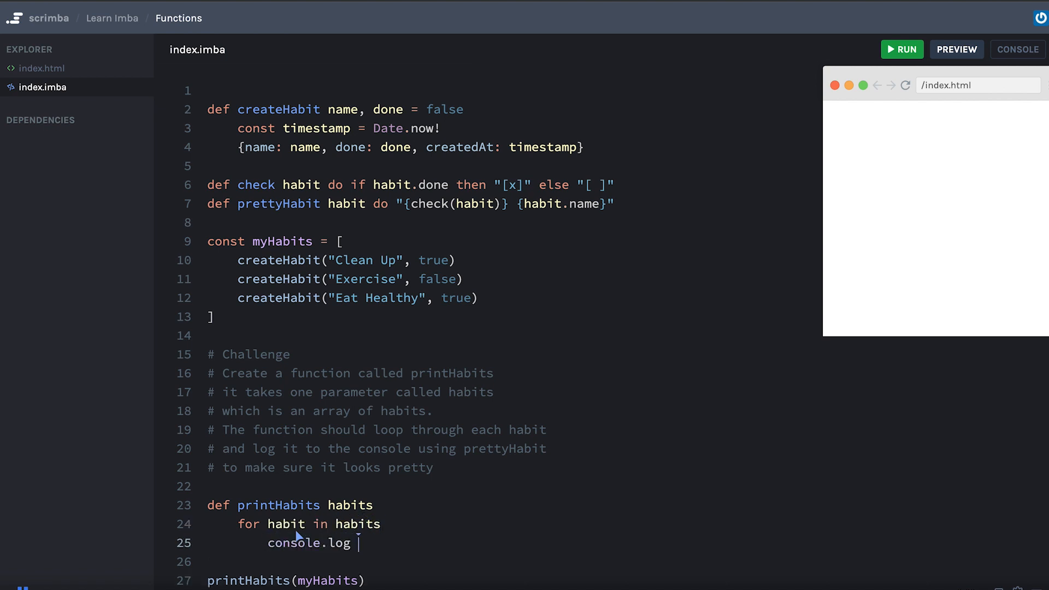
type("prettyHabit()")
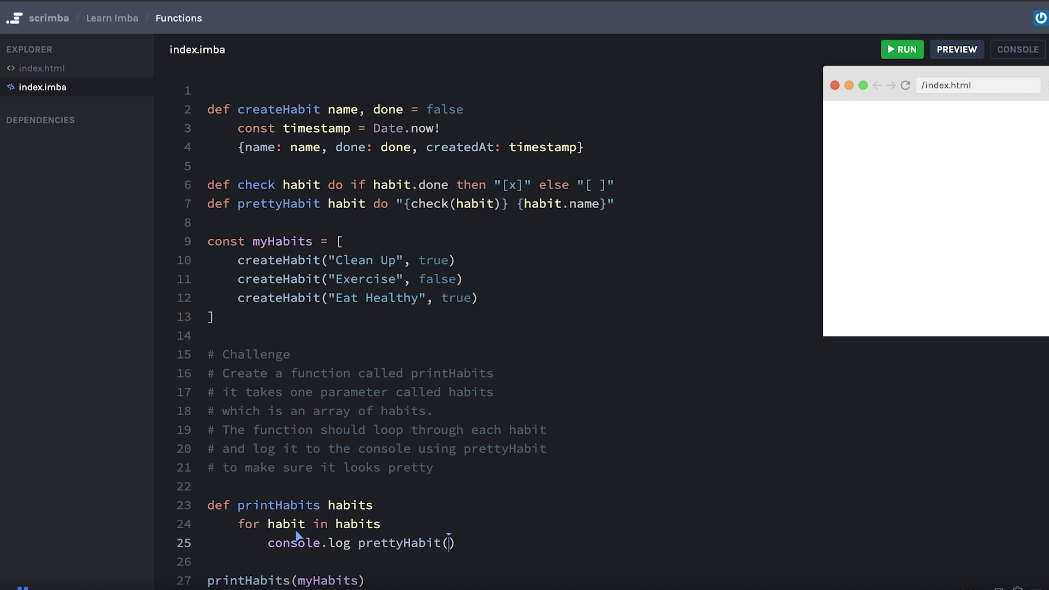
type("habit")
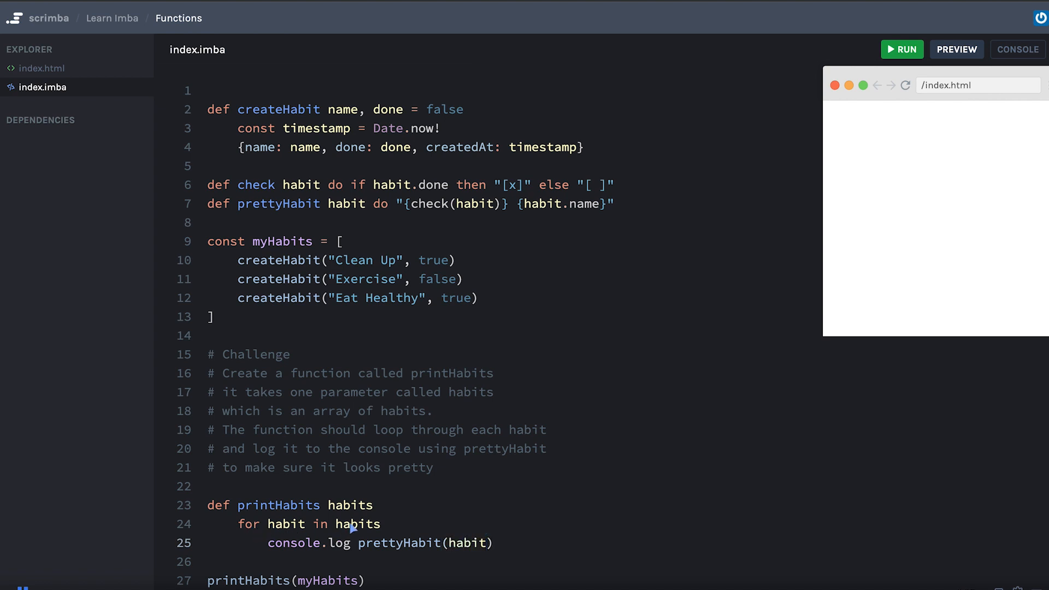
mouse_move(293, 528)
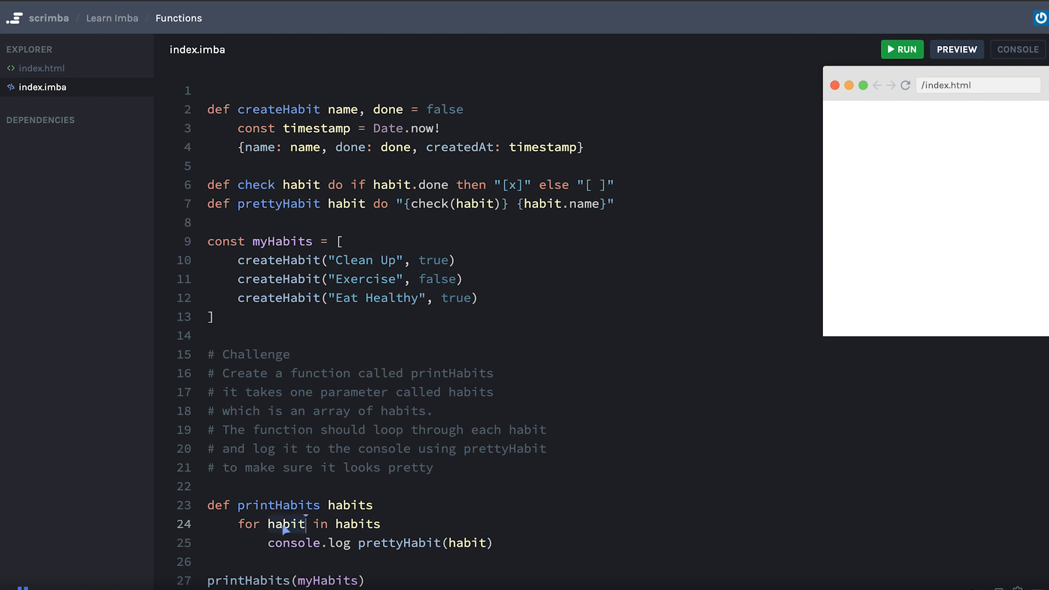
mouse_move(372, 548)
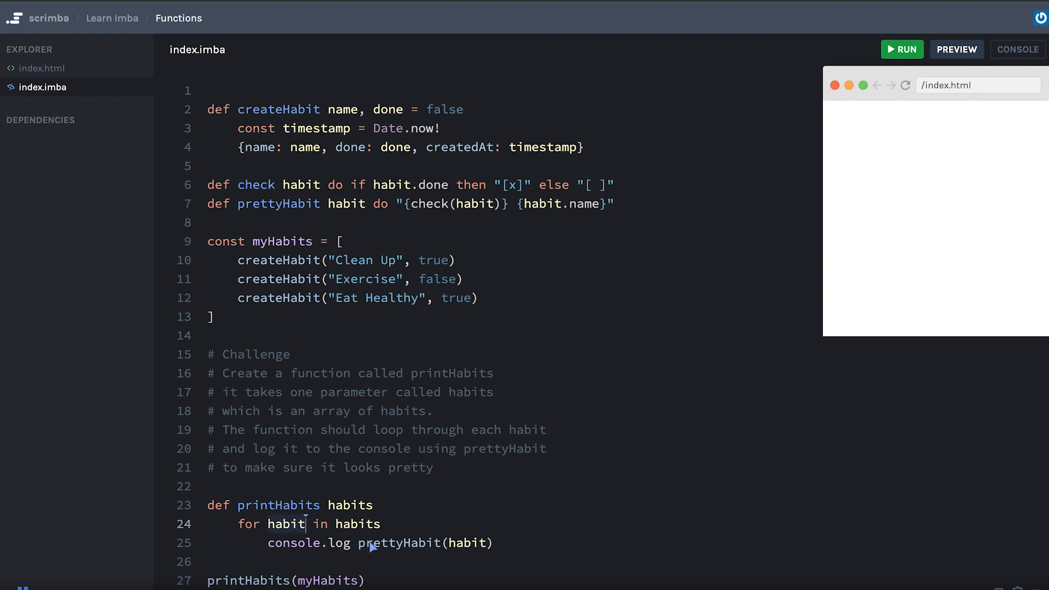